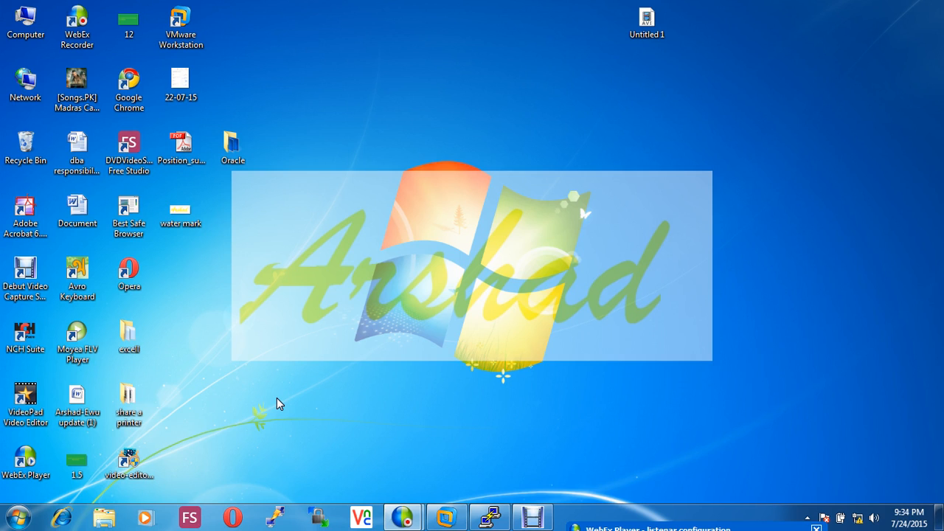
mouse_move(434, 496)
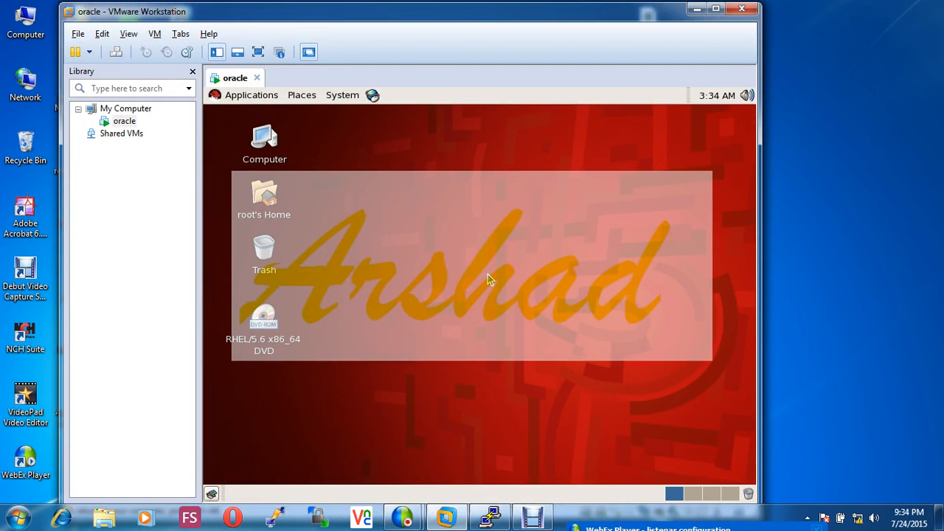
mouse_move(472, 239)
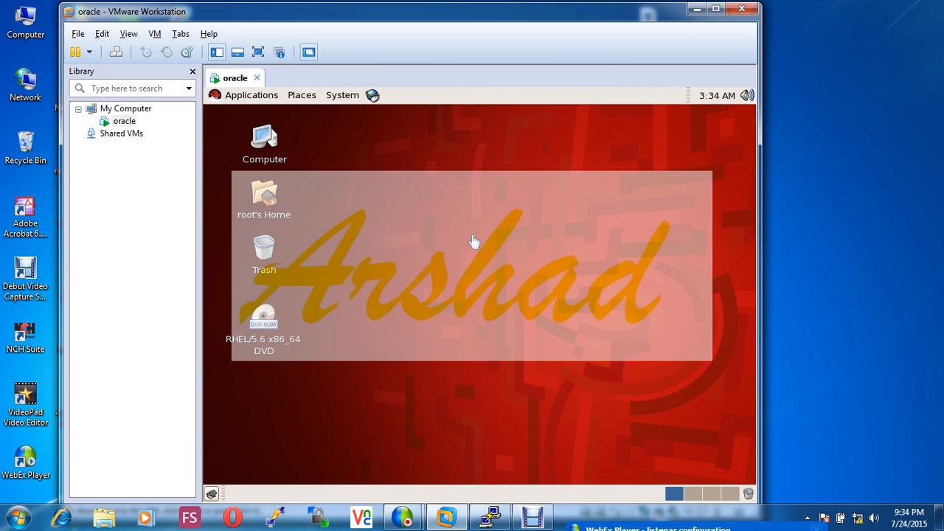
mouse_move(490, 215)
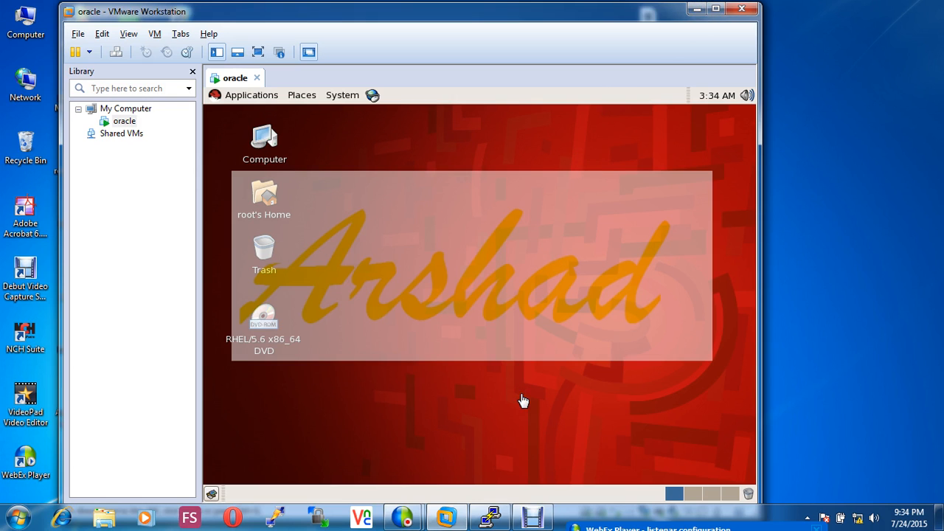
Bring the oracle VM's open terminal session to the front.
left_click(490, 516)
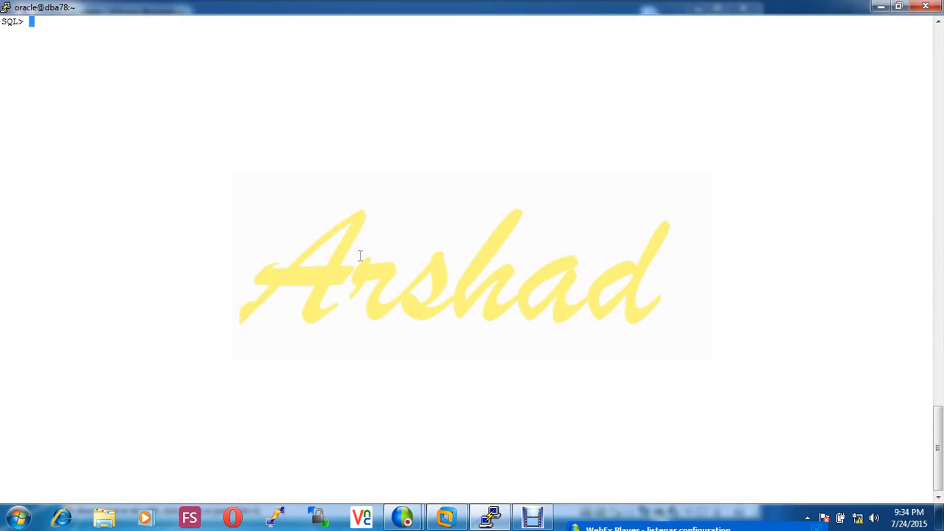
mouse_move(135, 61)
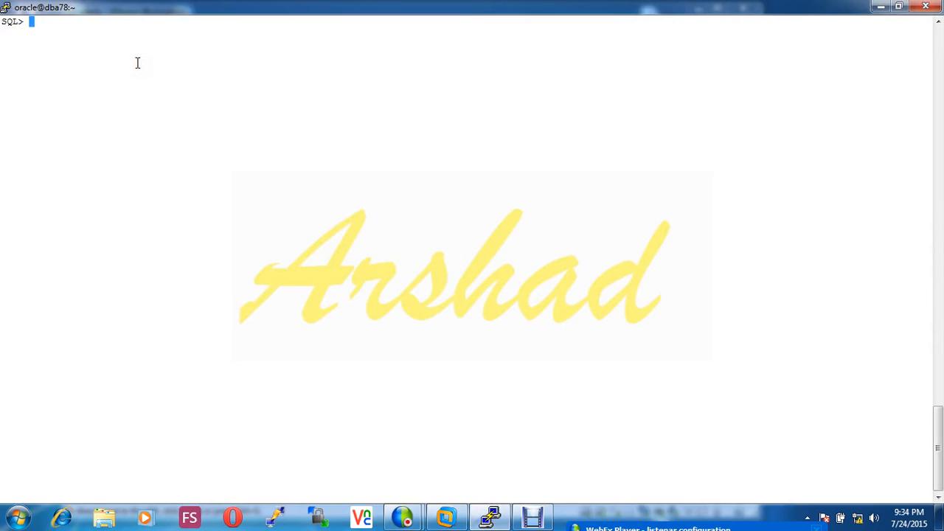
Exit SQL*Plus and then the shell, closing the terminal session.
type("exit")
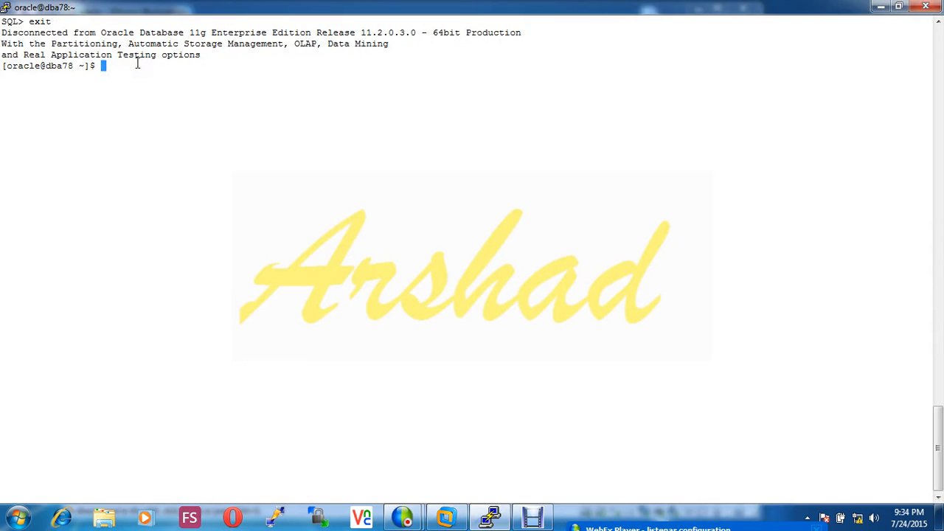
type("exit")
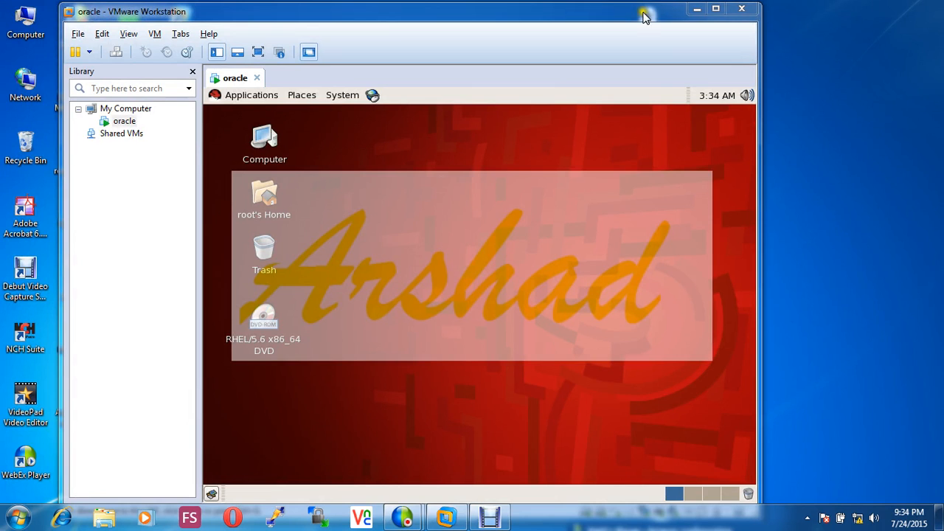
mouse_move(690, 9)
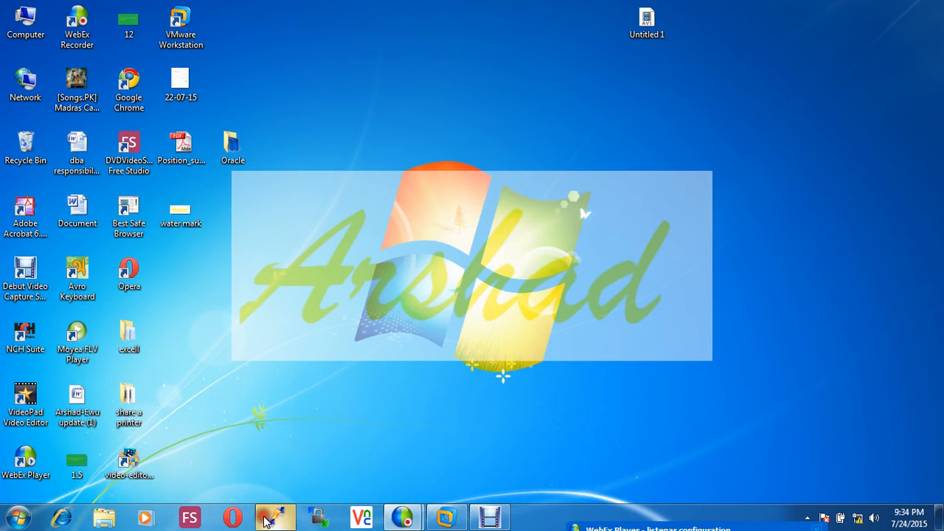
Connect to 192.168.15.15 with the saved 'oracle' session and log in as root.
left_click(275, 516)
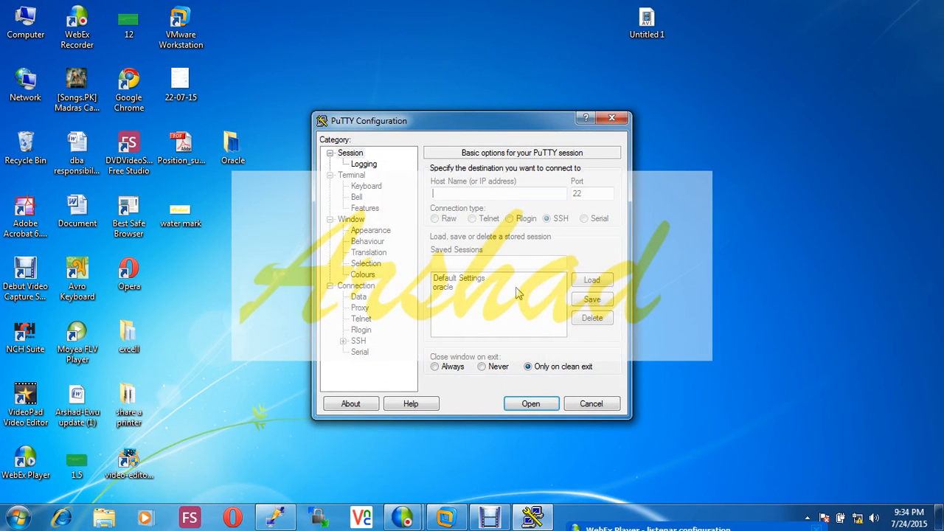
left_click(443, 286)
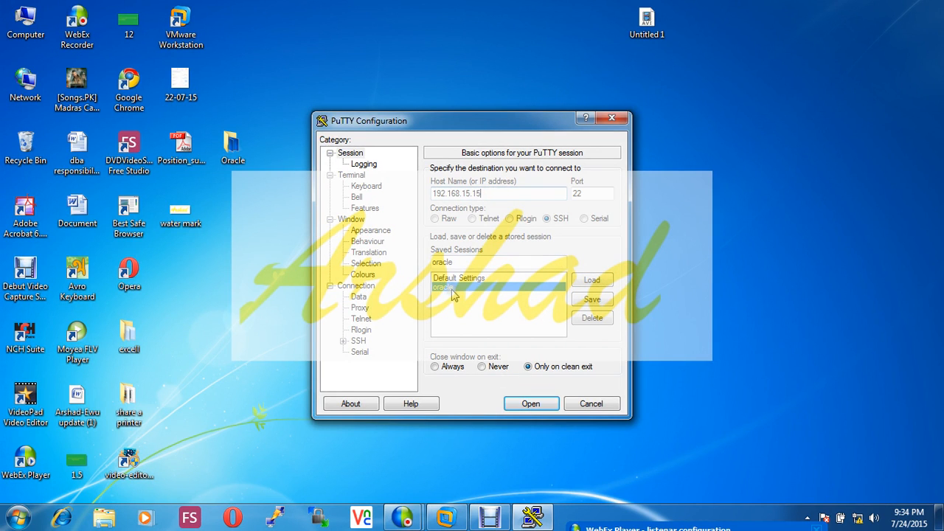
left_click(531, 404)
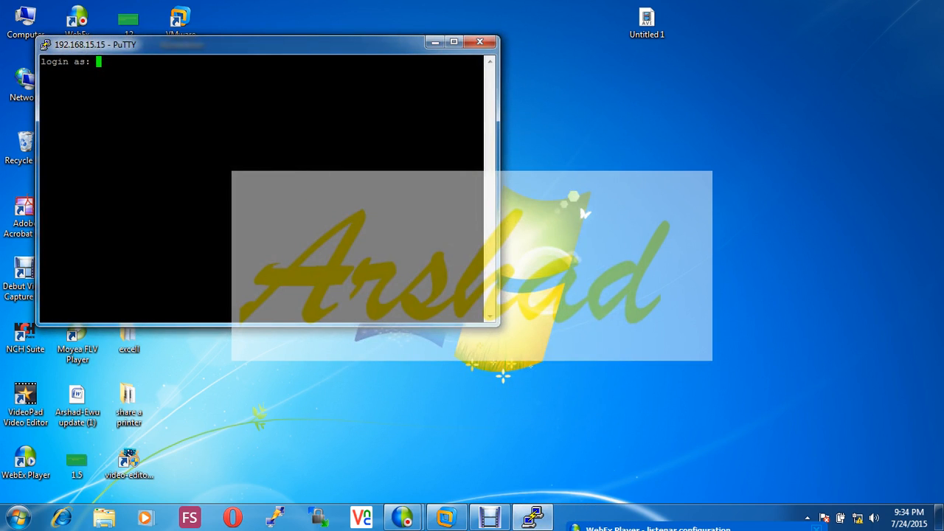
type("root")
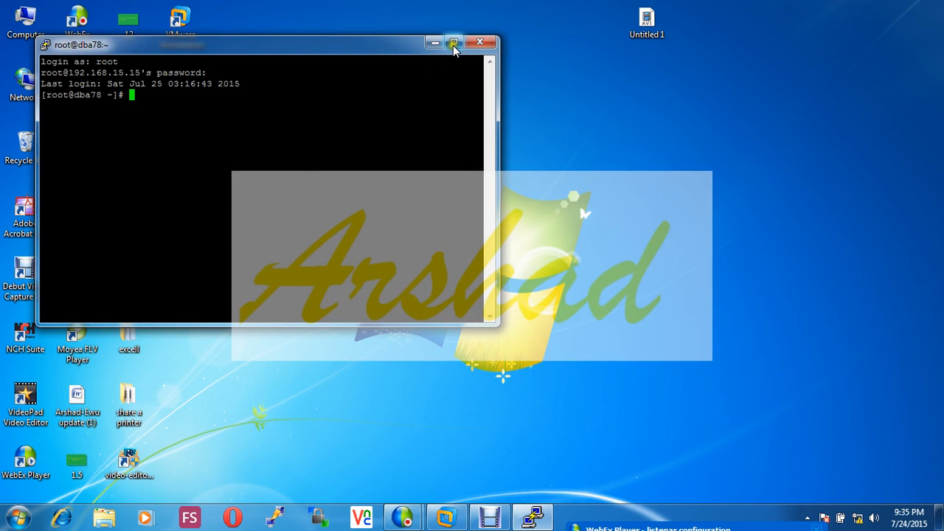
Maximize the terminal and change its settings to a white background.
left_click(454, 41)
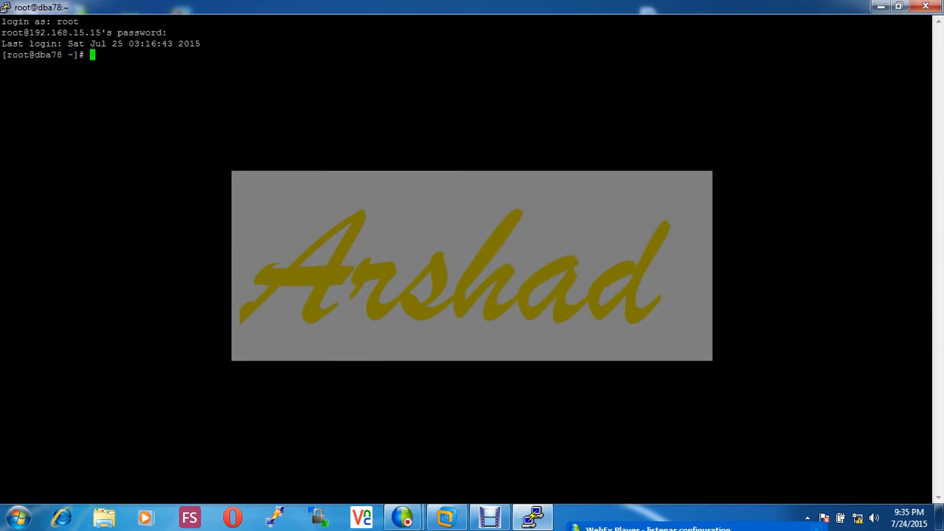
mouse_move(446, 516)
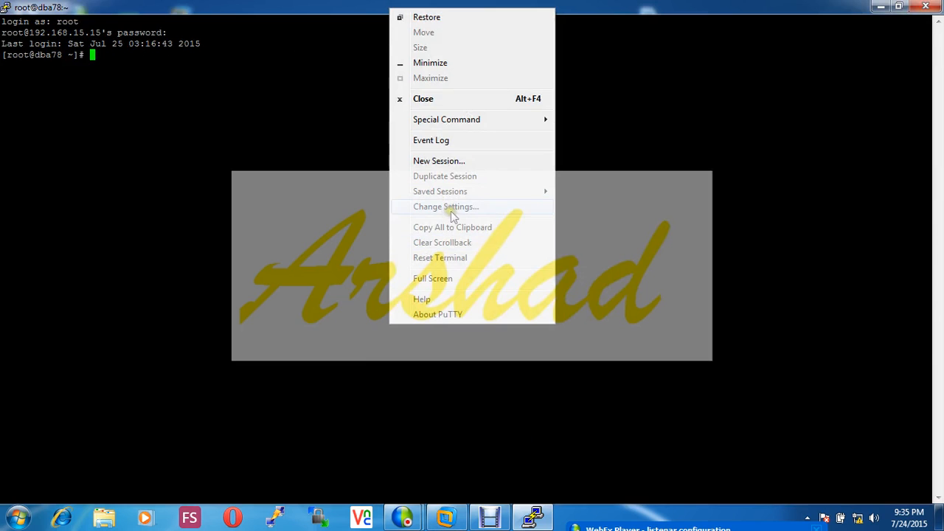
left_click(445, 206)
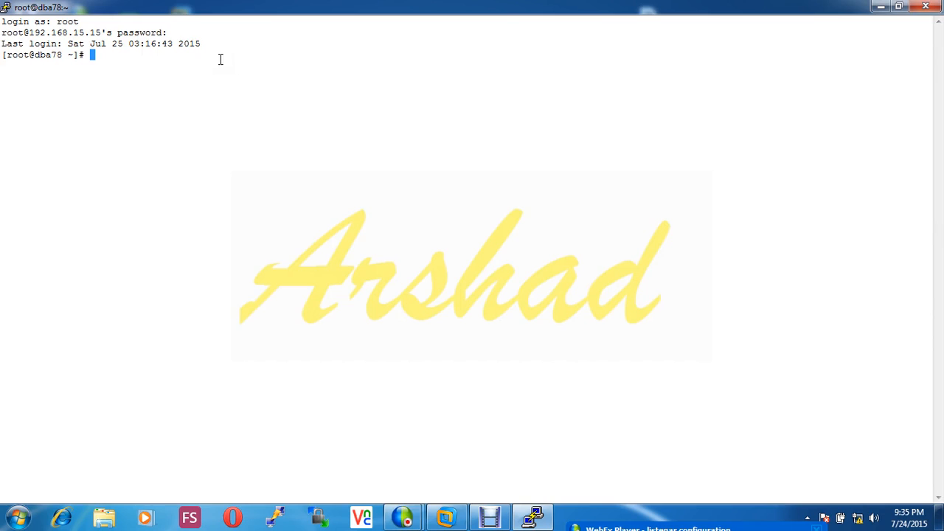
Switch to the oracle user, connect to SQL*Plus as sysdba, then exit it.
type("su - oracle")
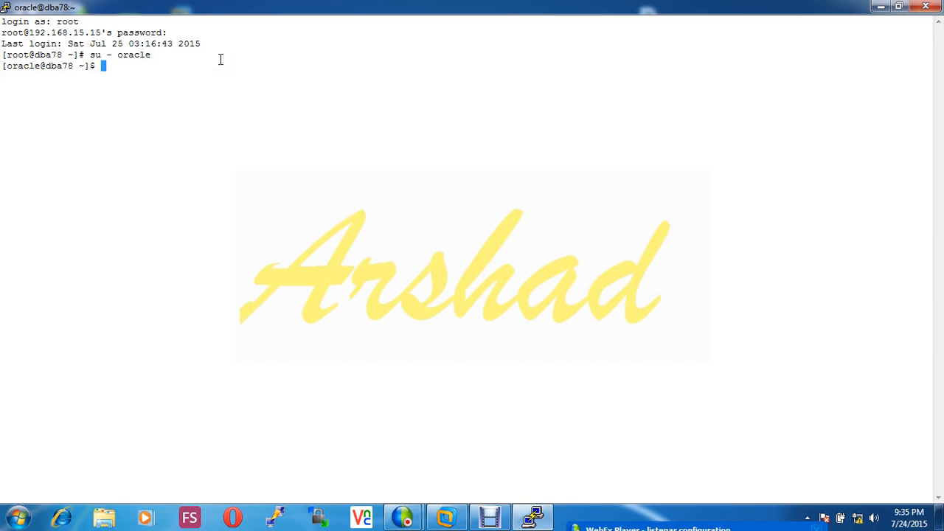
type("db")
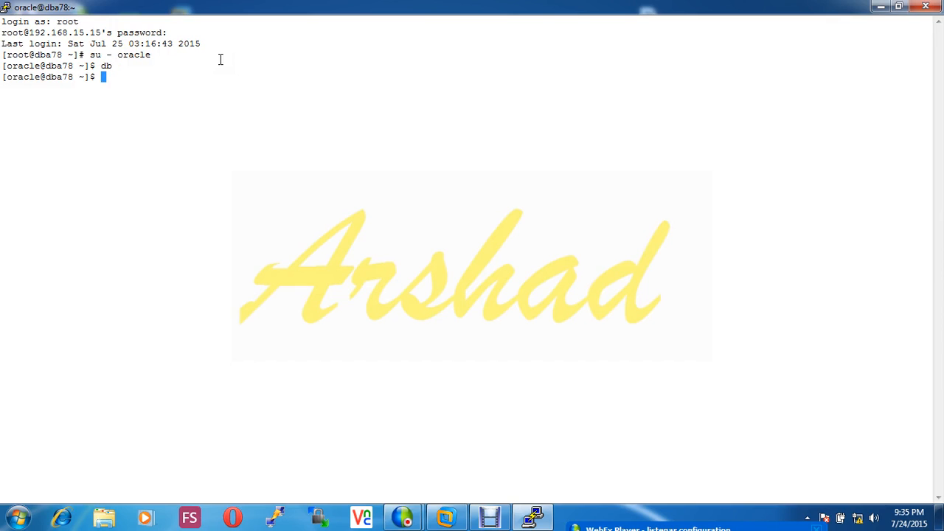
type("sysdba")
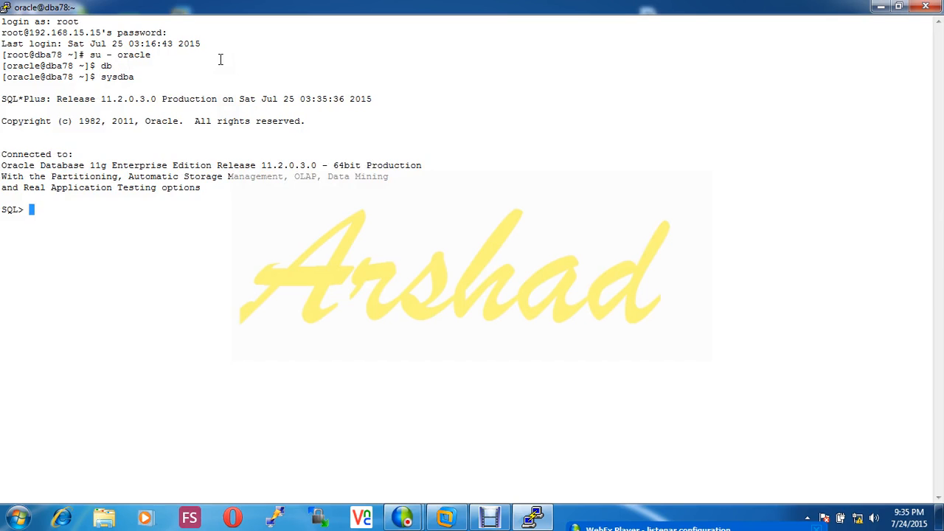
mouse_move(257, 112)
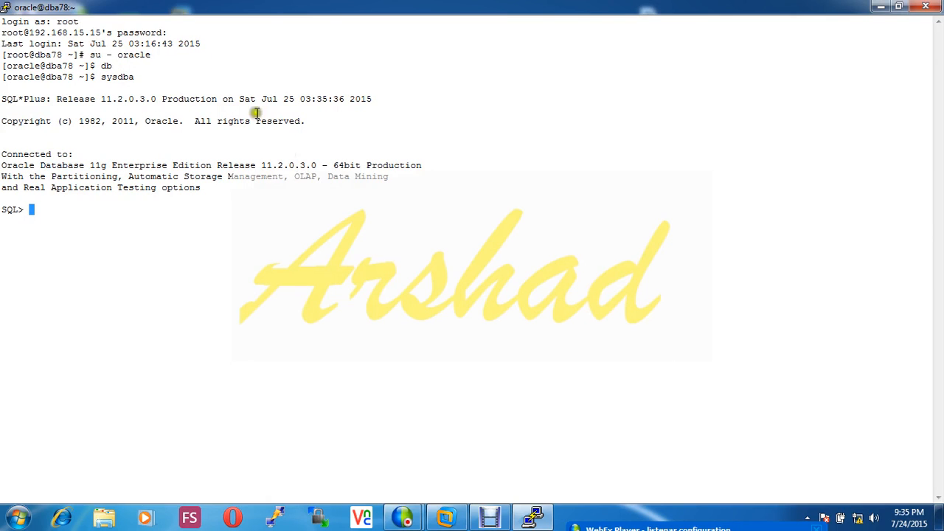
mouse_move(526, 469)
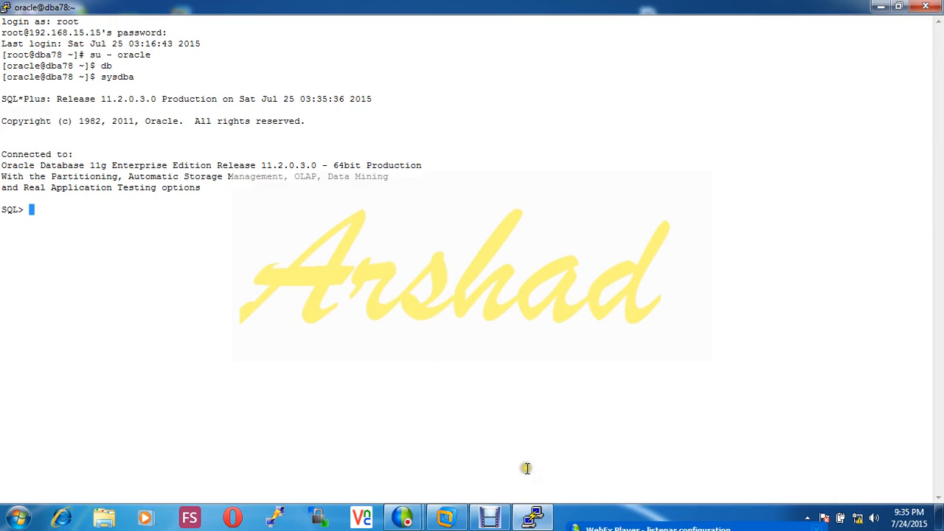
mouse_move(413, 478)
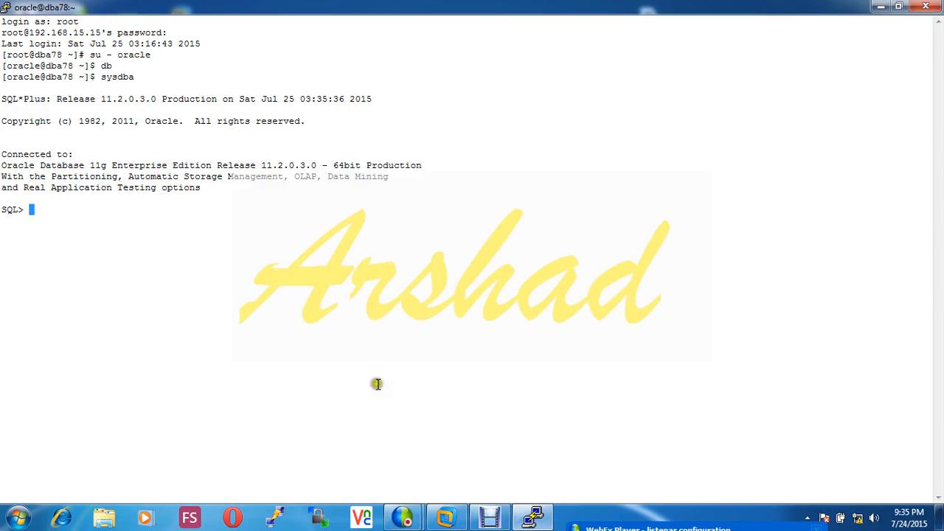
type("exit")
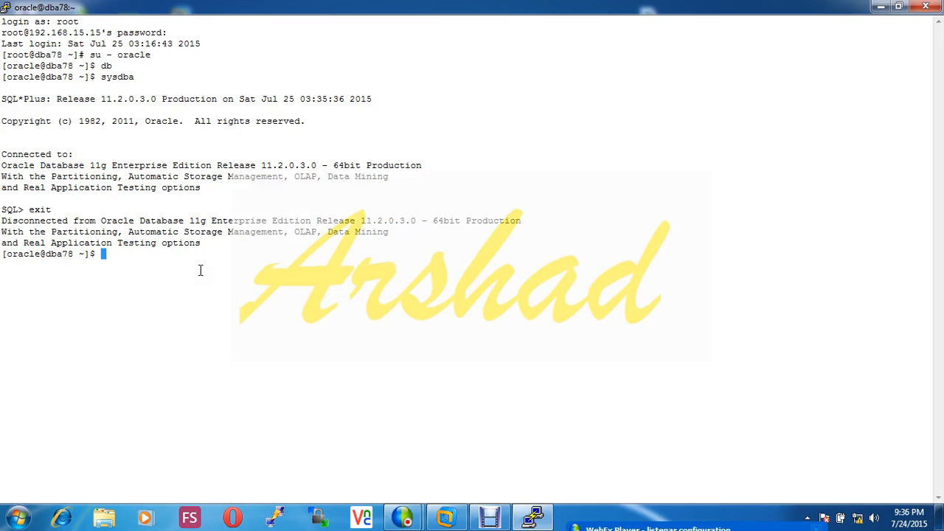
Start a new VNC server desktop dba78:1 as oracle.
type("vncserver")
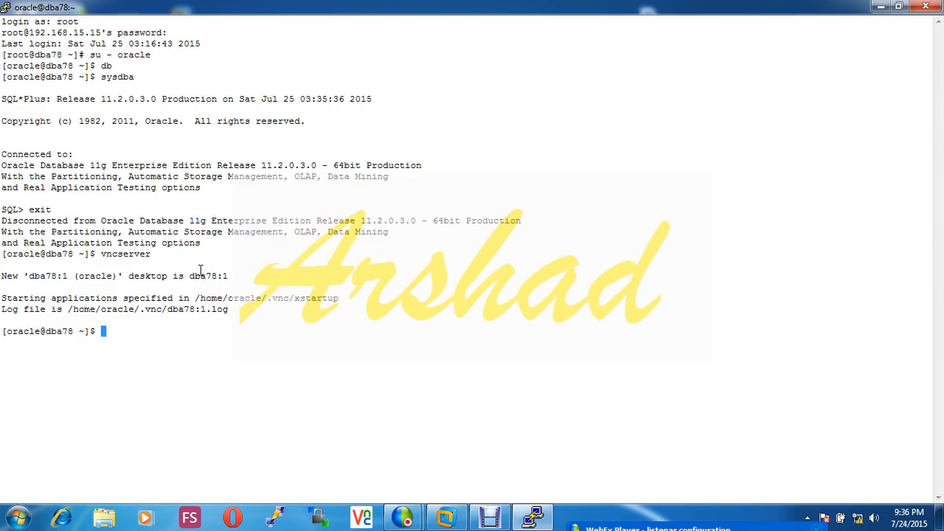
mouse_move(359, 442)
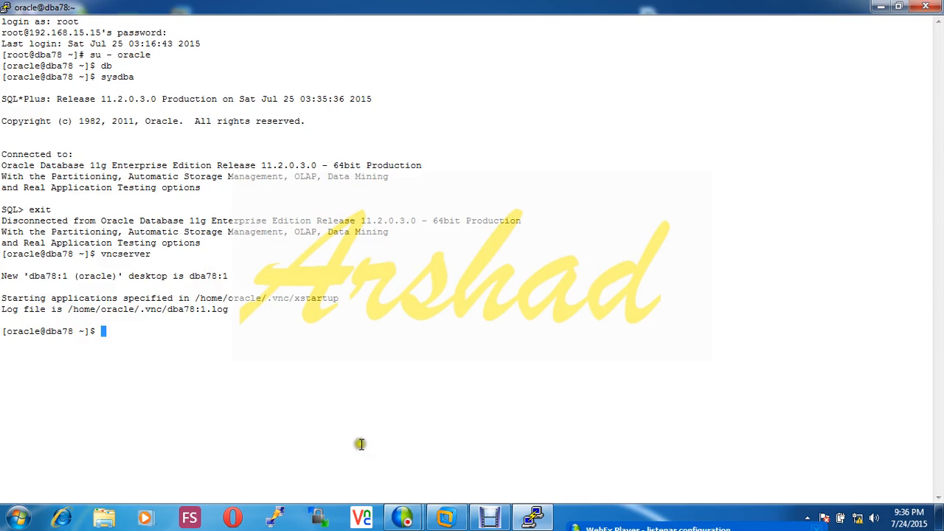
mouse_move(193, 308)
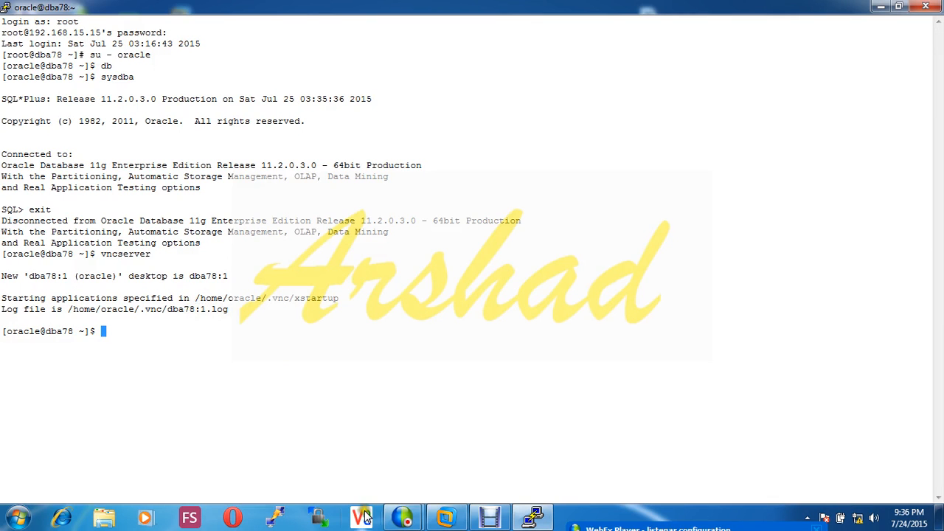
Connect VNC Viewer to 192.168.15.15:5901 with the password, showing the dba78:1 desktop.
left_click(360, 516)
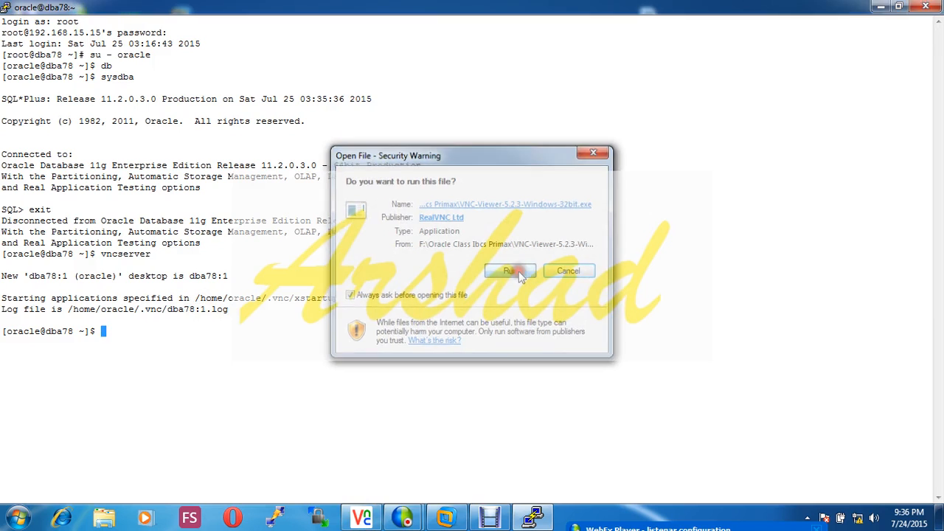
left_click(510, 271)
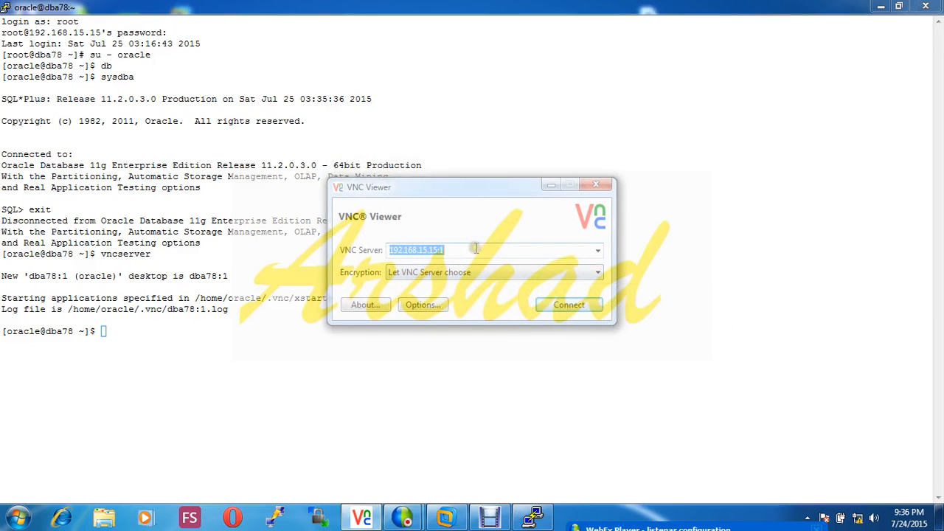
left_click(569, 304)
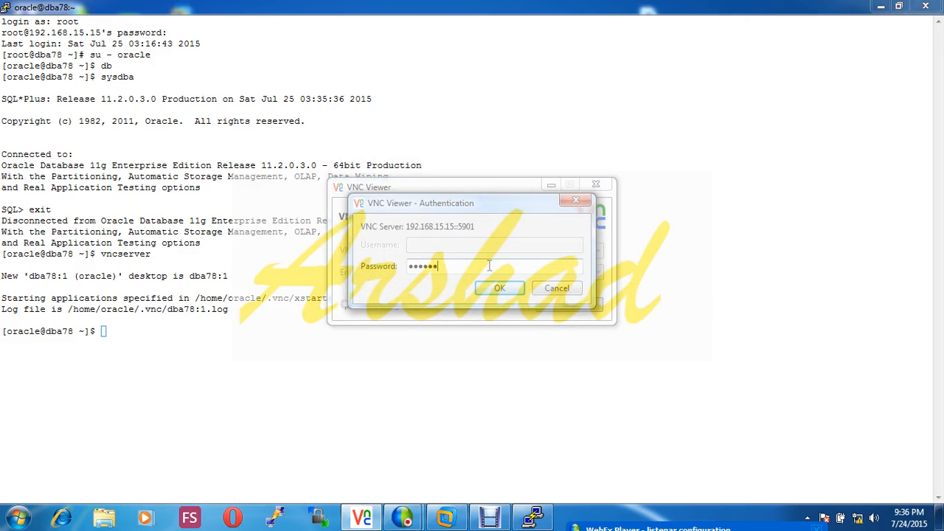
left_click(498, 287)
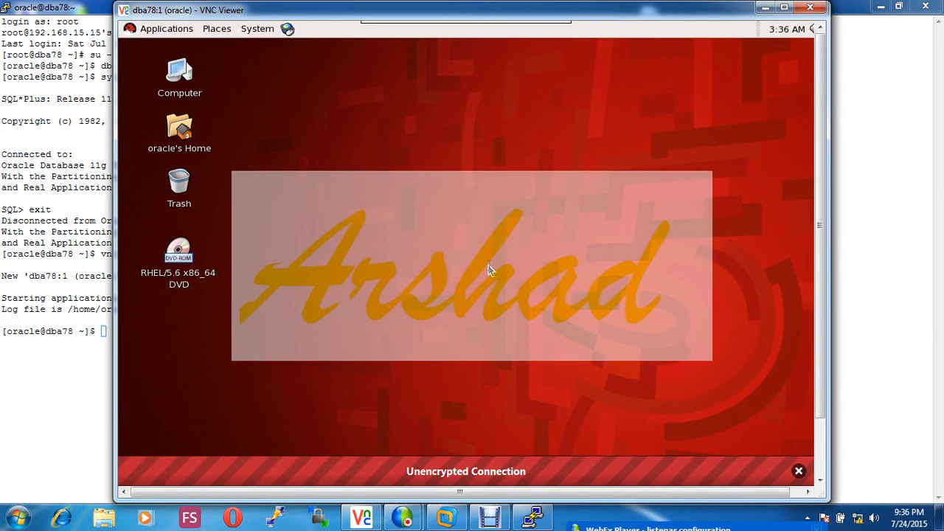
left_click(798, 471)
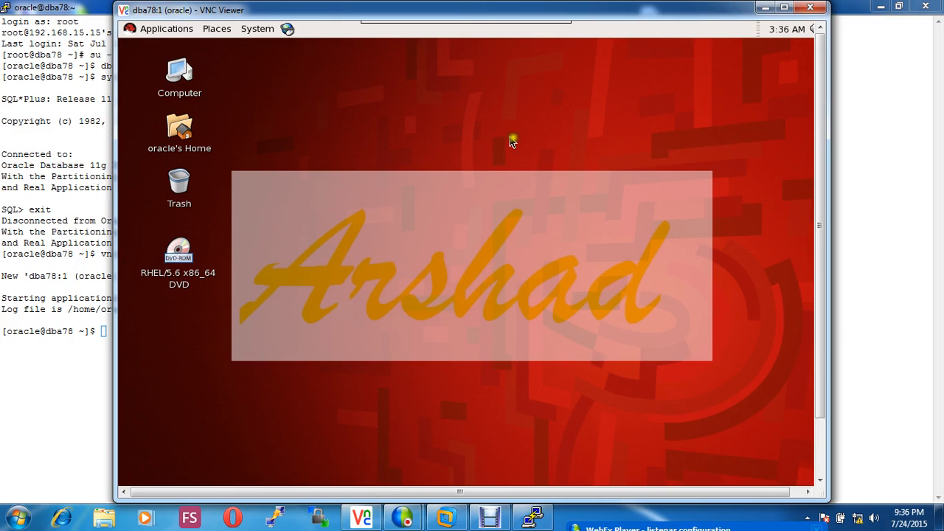
Start a terminal on the remote desktop and enter the netmgr command.
right_click(513, 141)
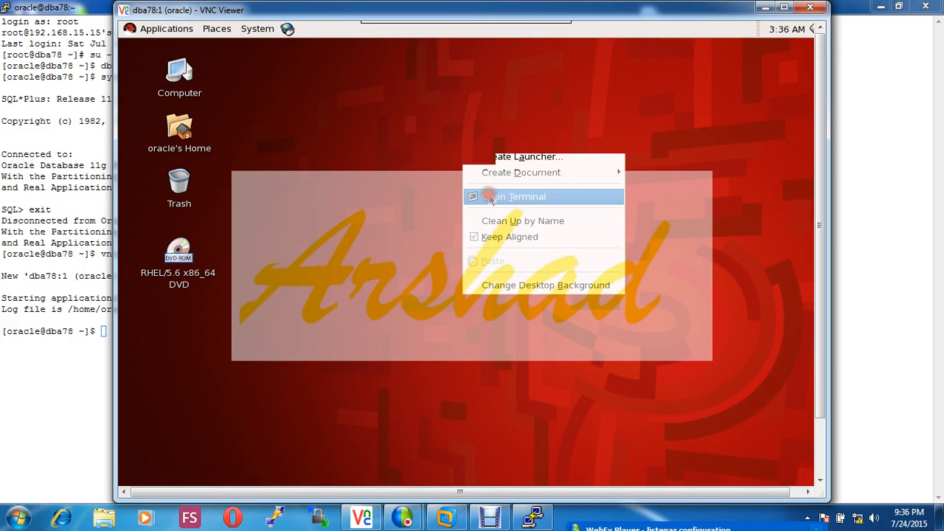
left_click(516, 196)
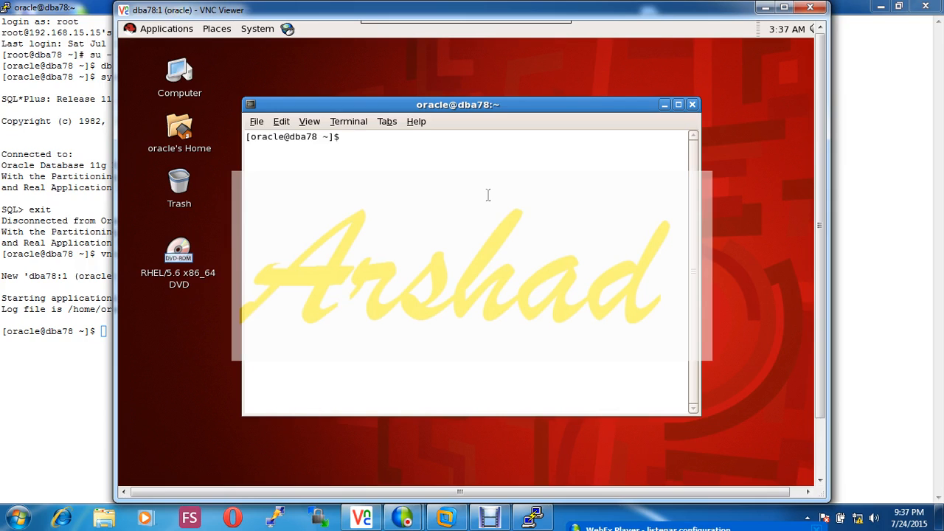
type("ent")
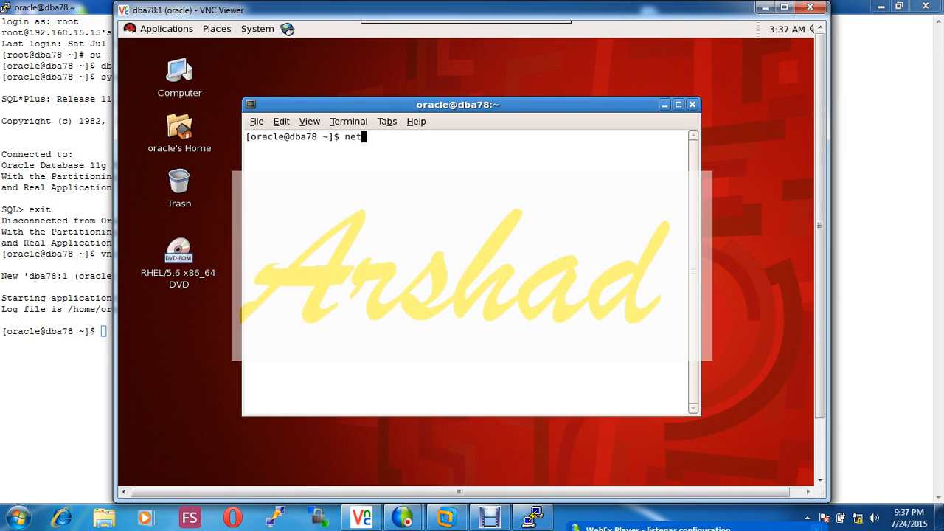
type("mgr")
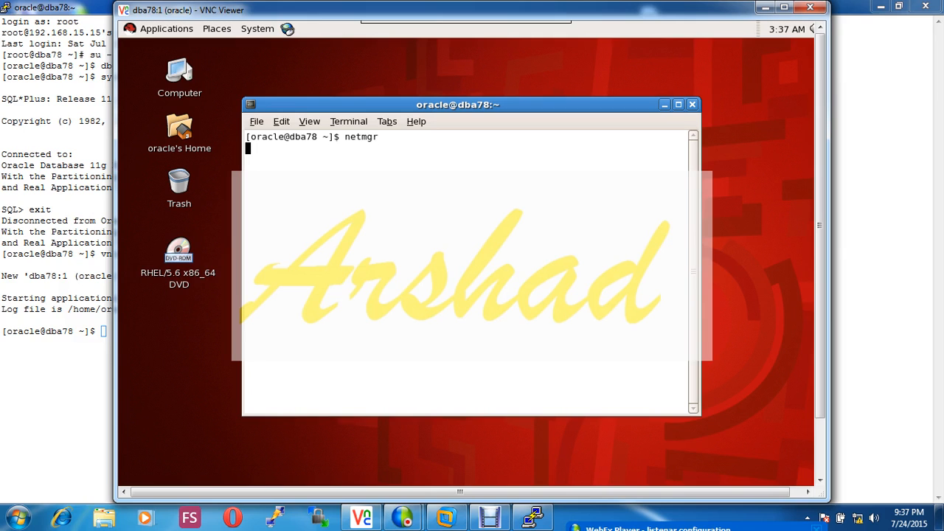
Run netmgr to launch Oracle Net Manager with its configuration tree.
key("Return")
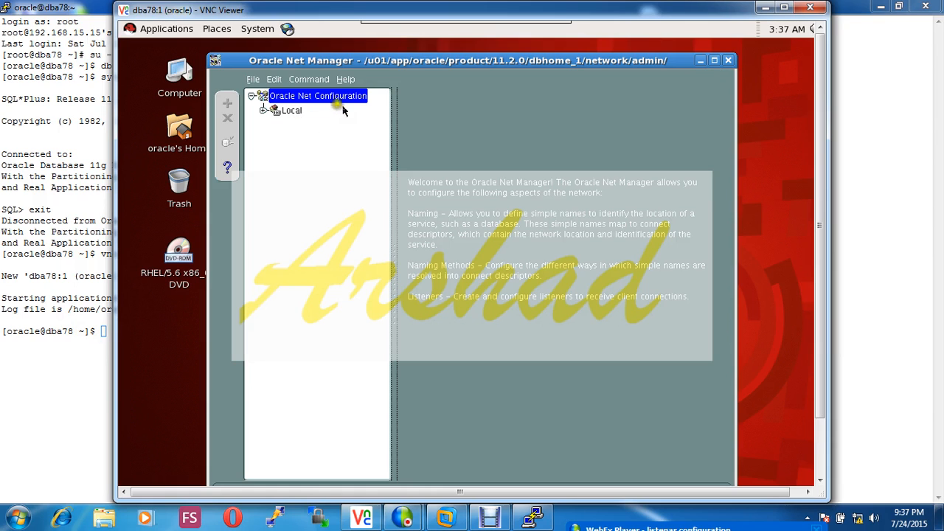
mouse_move(631, 24)
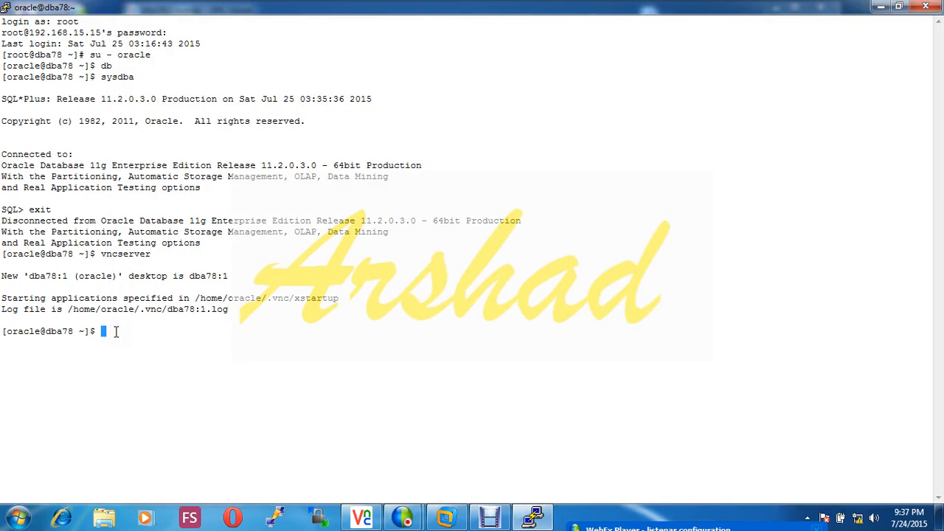
Change to /u01/app/oracle/product/11.2.0/dbhome_1/network/admin and list it with ls -lart.
type("c")
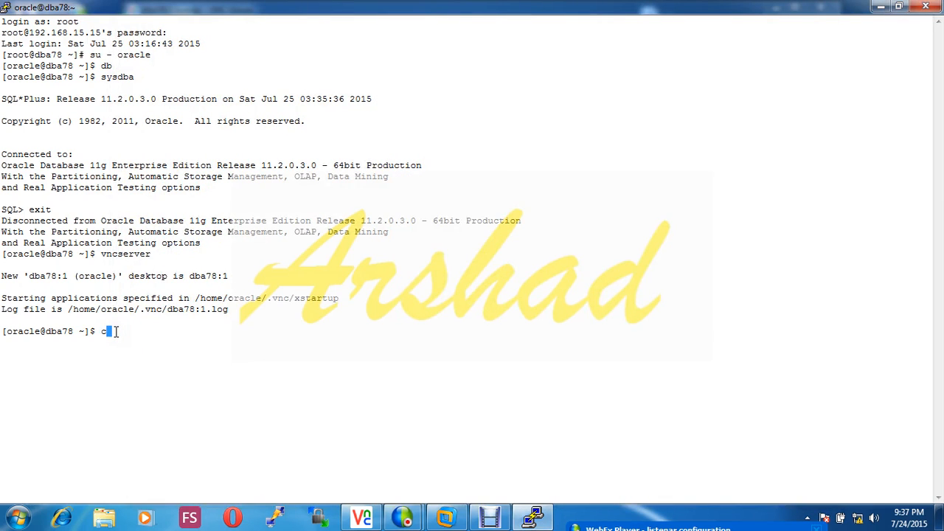
type("d /u0")
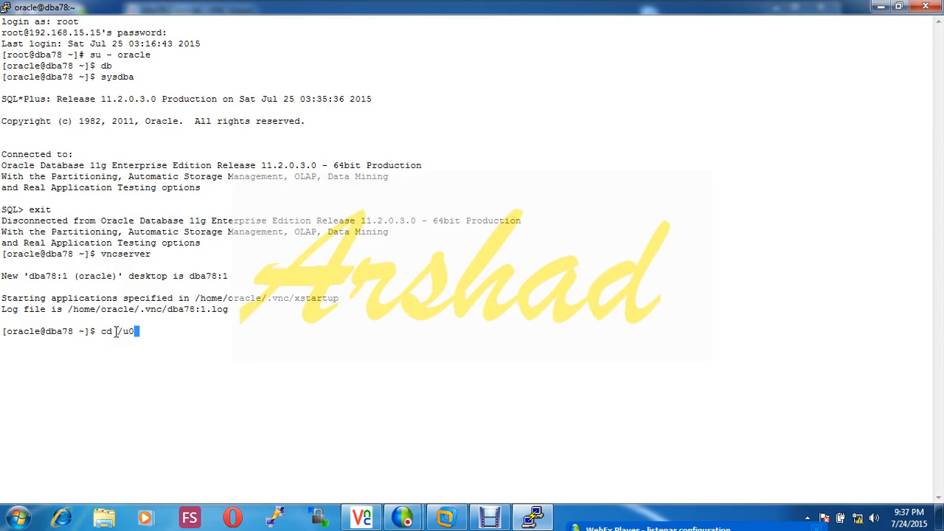
type("1/")
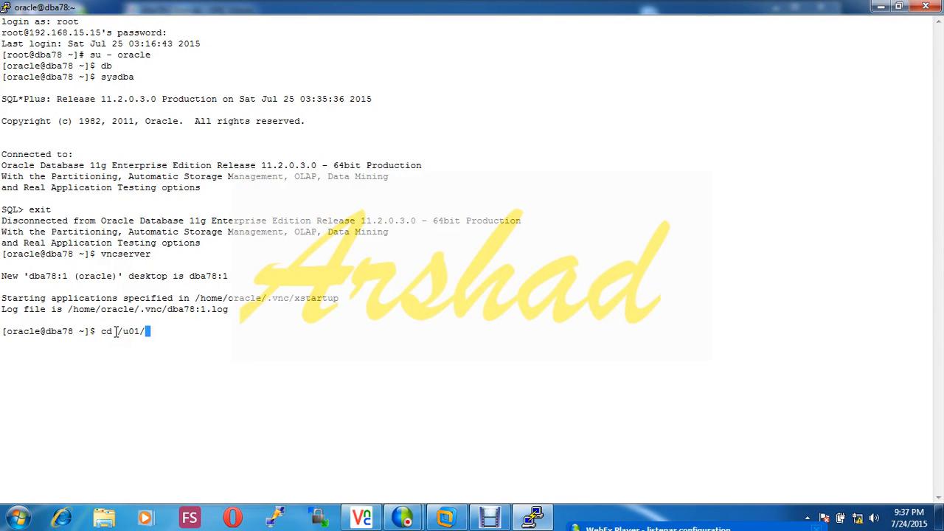
type("app/sdd")
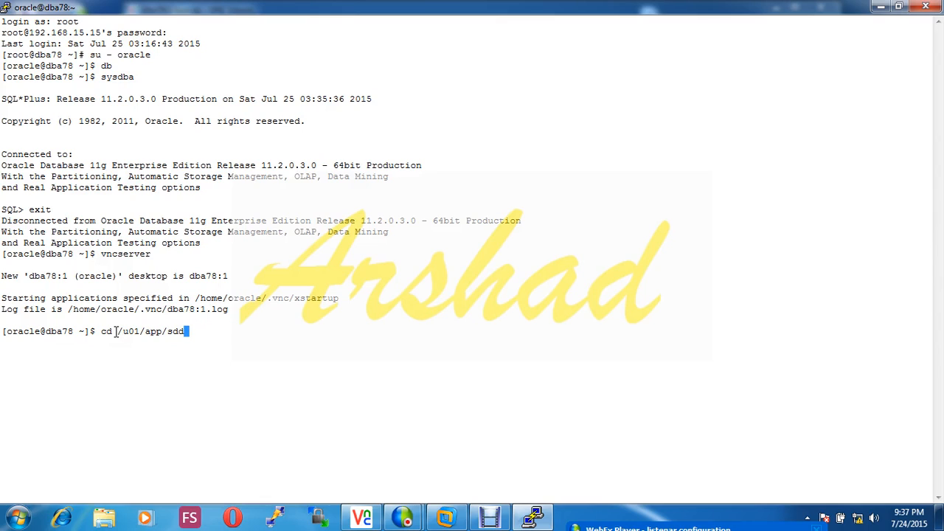
type("oracl")
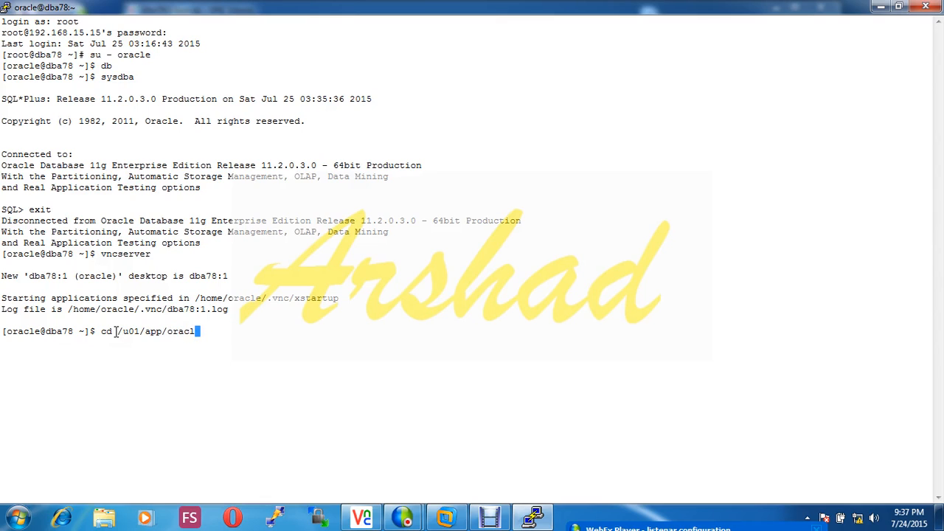
type("e/")
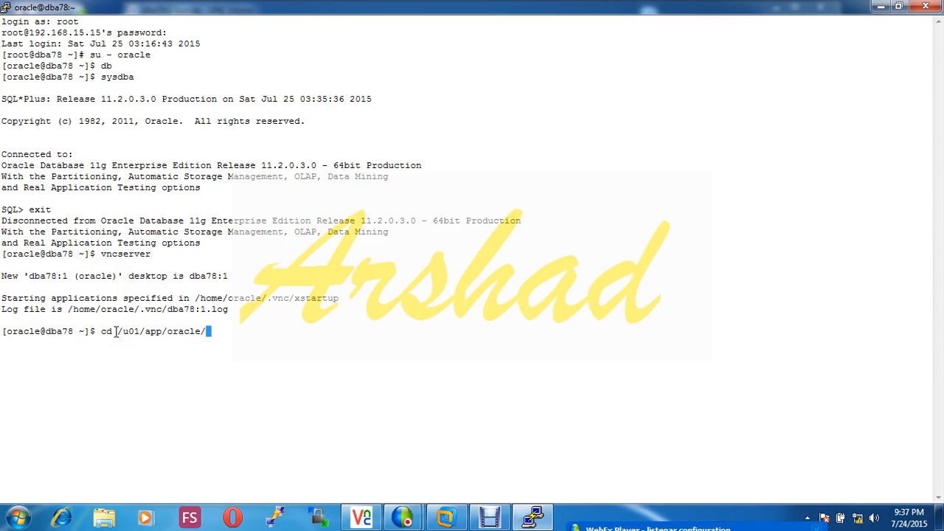
type("pe")
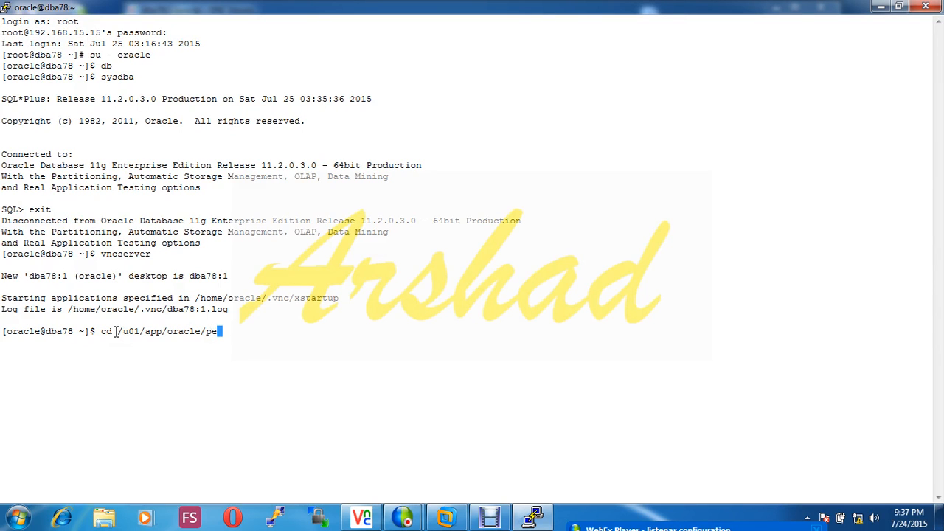
type("roduct/")
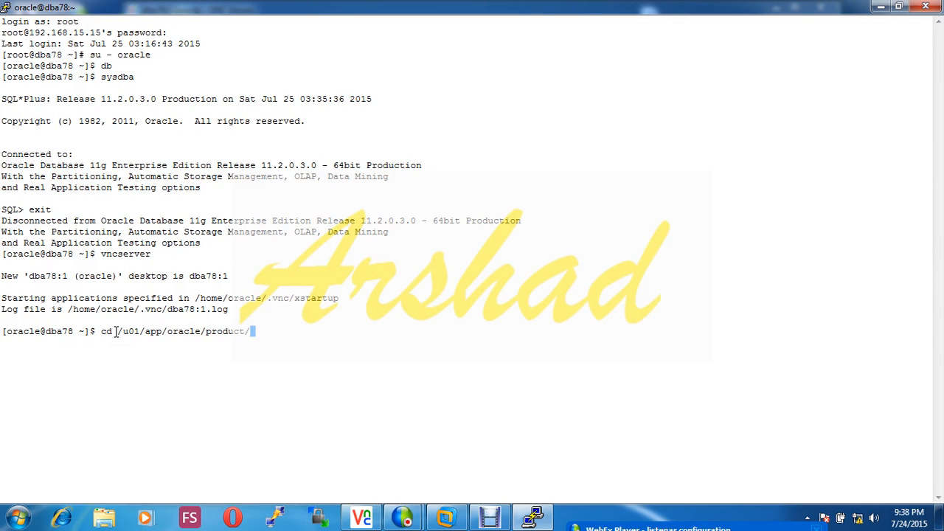
type("db")
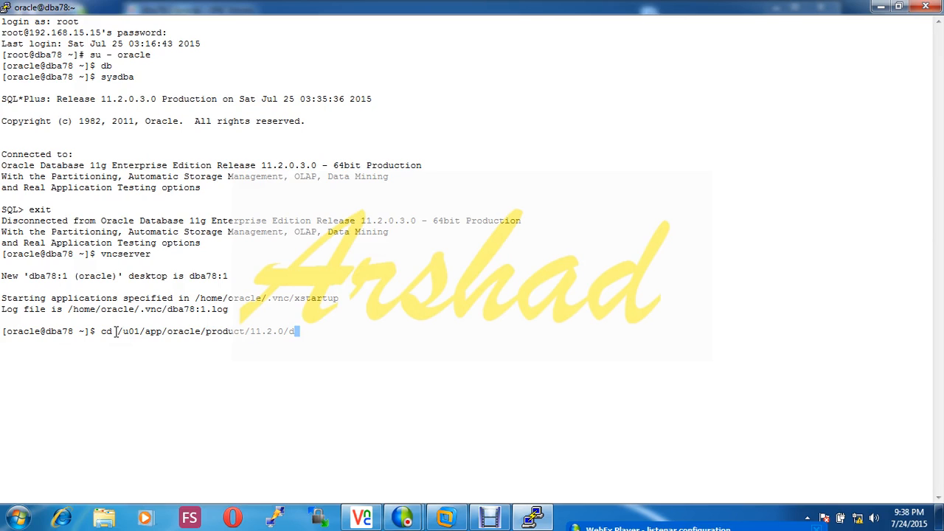
type("home_1/network/admin/")
type("l")
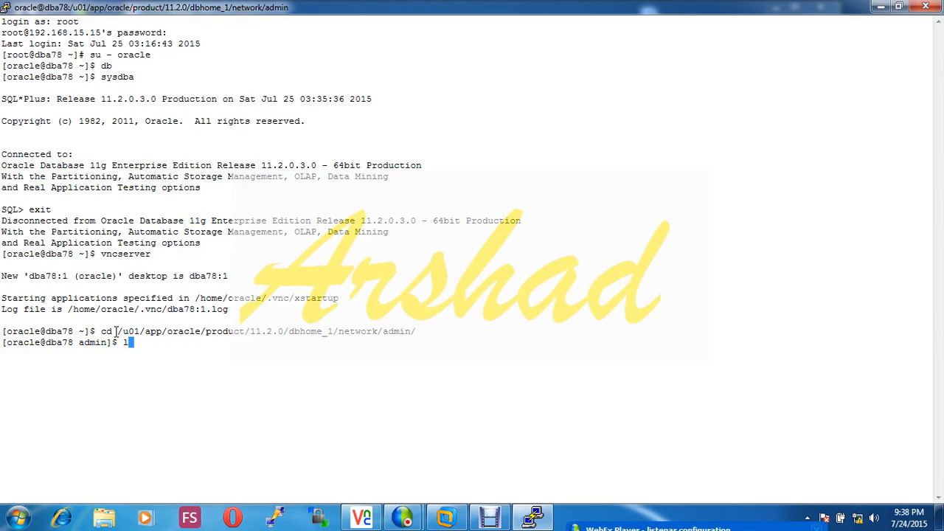
type("s -lart")
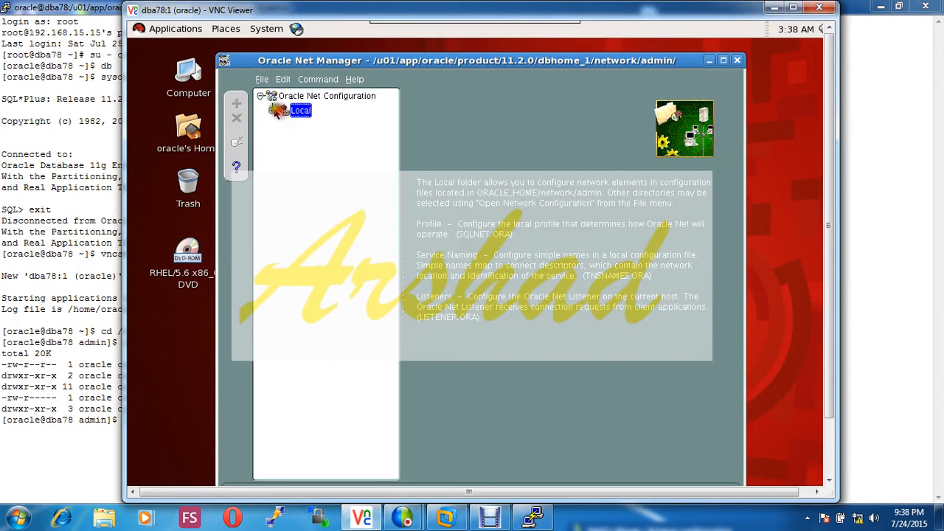
Expand Local, select Listeners and start adding a new listener.
left_click(271, 109)
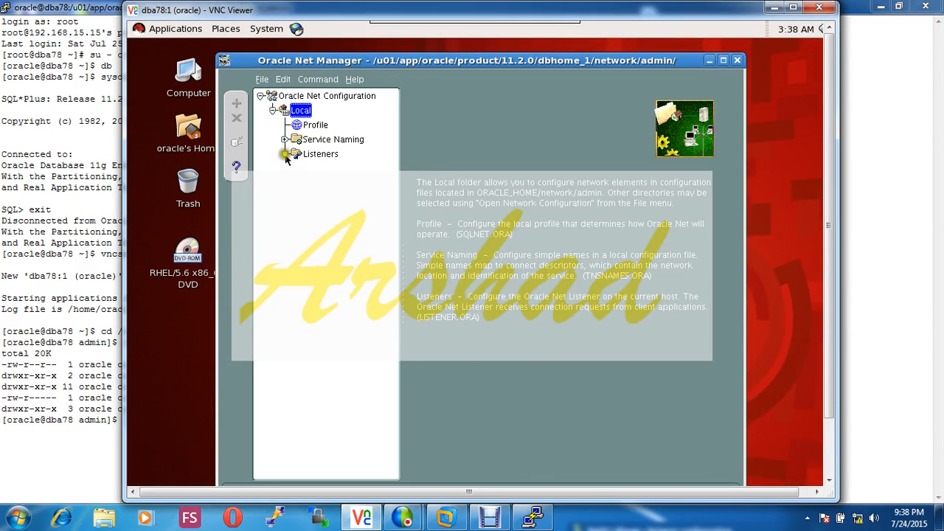
left_click(320, 153)
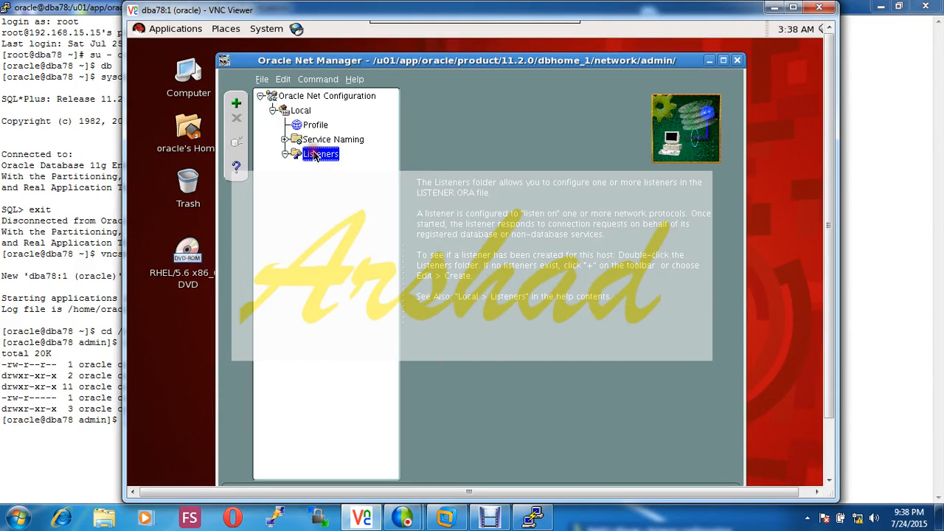
left_click(235, 103)
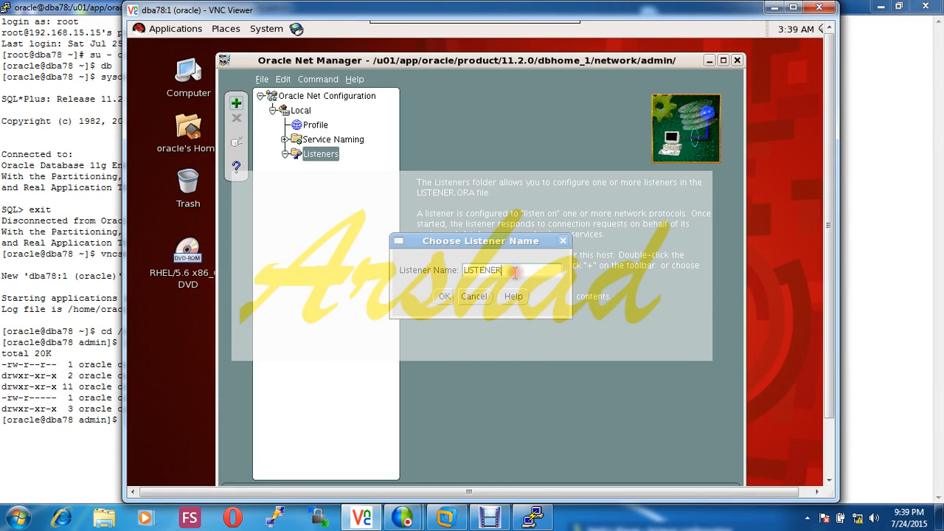
mouse_move(513, 270)
type("1")
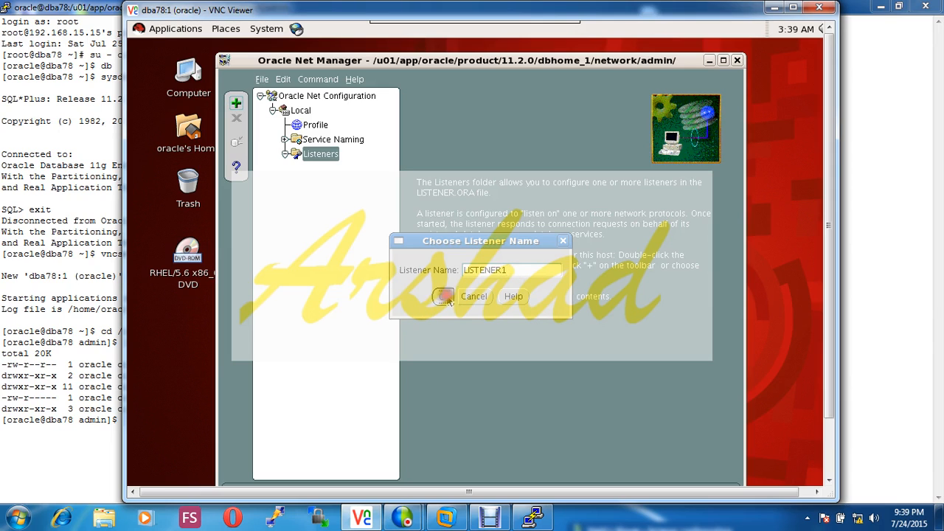
Confirm the name LISTENER1 and add a TCP/IP address on host dba78, port 1521.
left_click(442, 295)
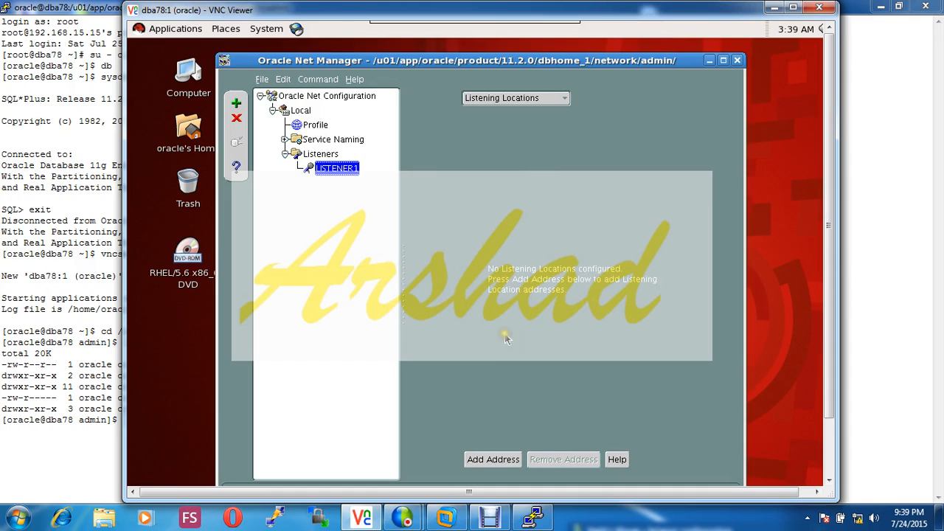
mouse_move(483, 460)
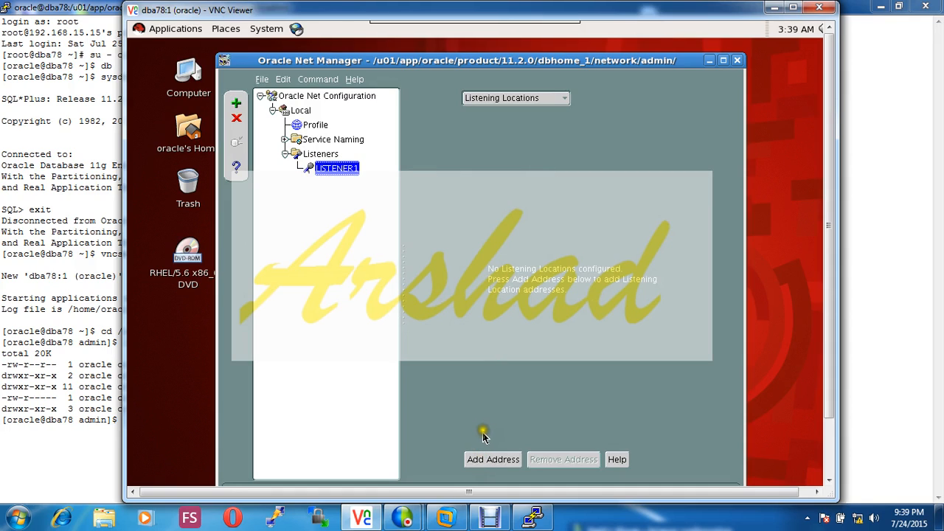
left_click(492, 459)
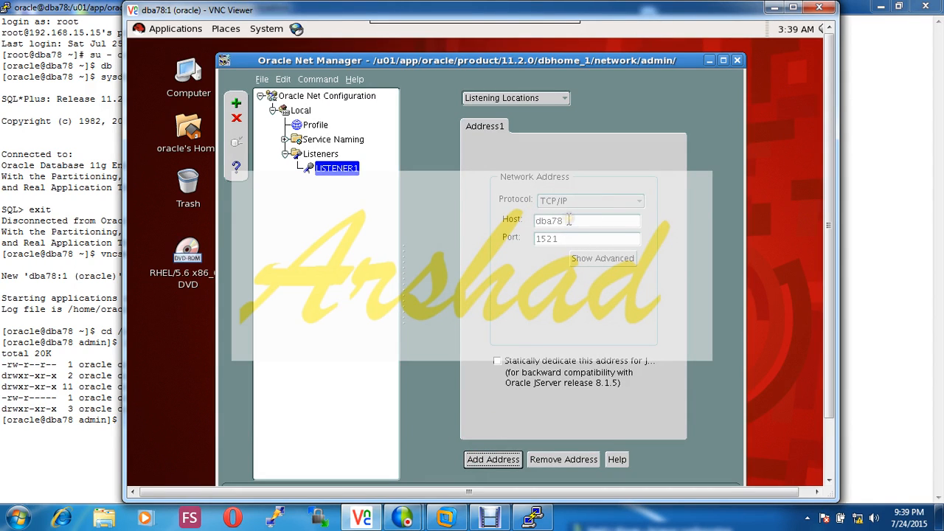
double_click(549, 219)
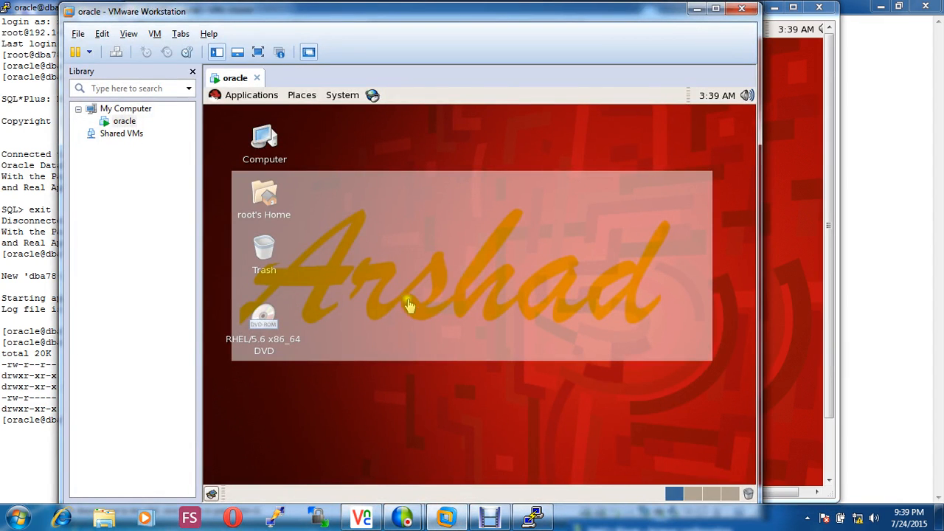
mouse_move(446, 230)
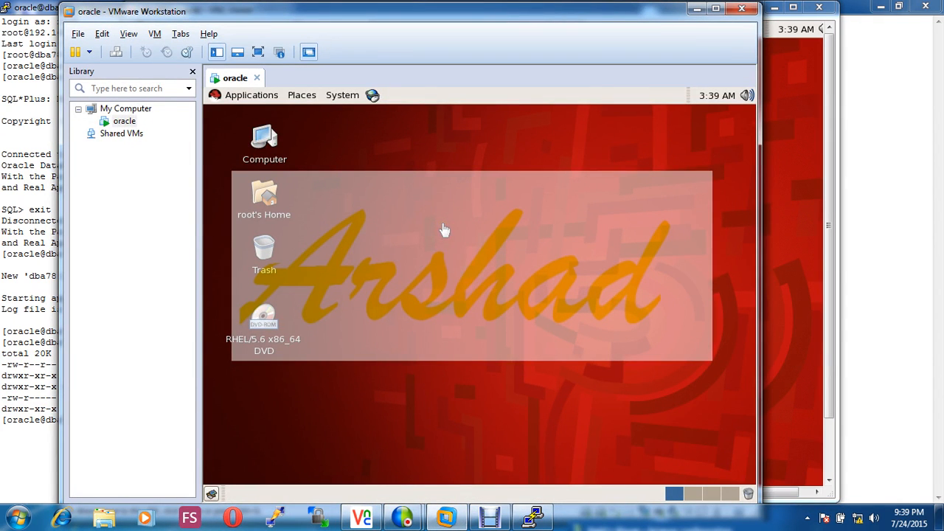
mouse_move(460, 463)
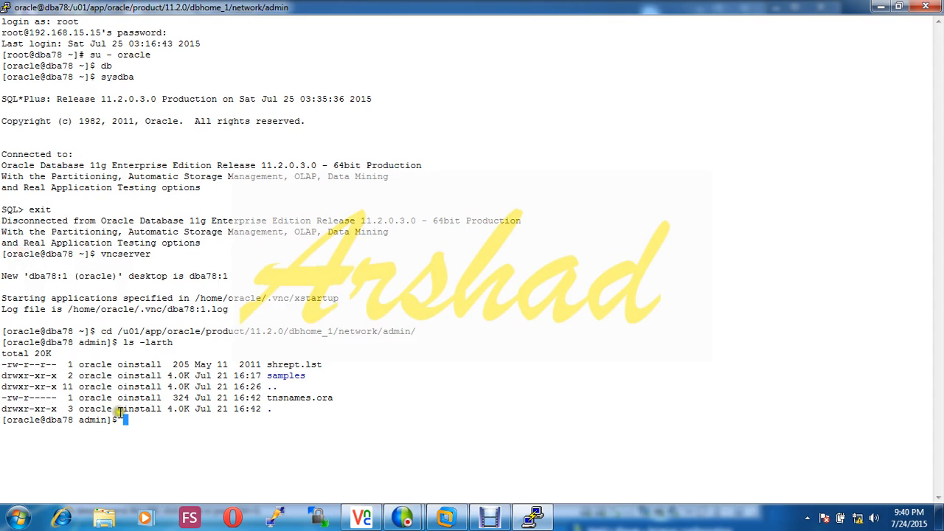
Exit the oracle session and run ifconfig as root to show eth0 and lo addresses.
type("ex")
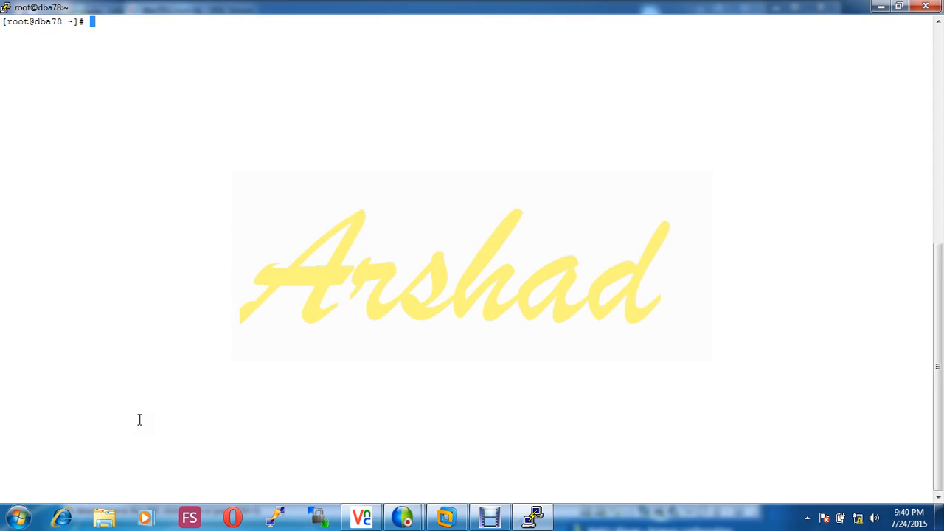
type("ifconfig")
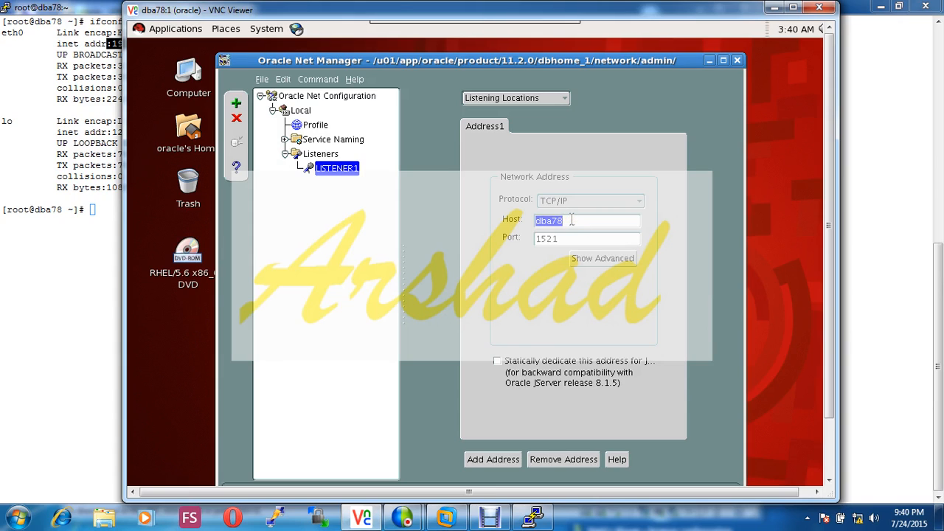
Enter host 192.168.15.15 for the LISTENER1 TCP/IP address on port 1521.
type("192.168")
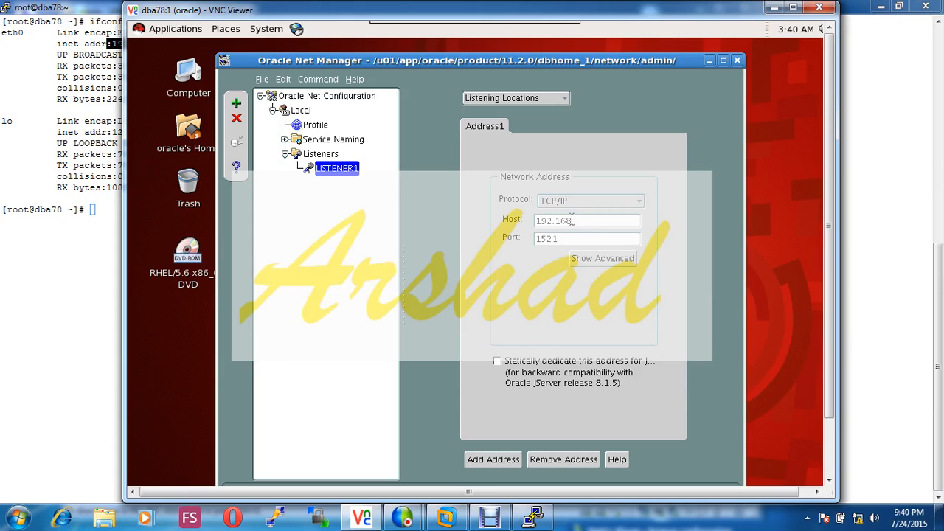
type(".15.15")
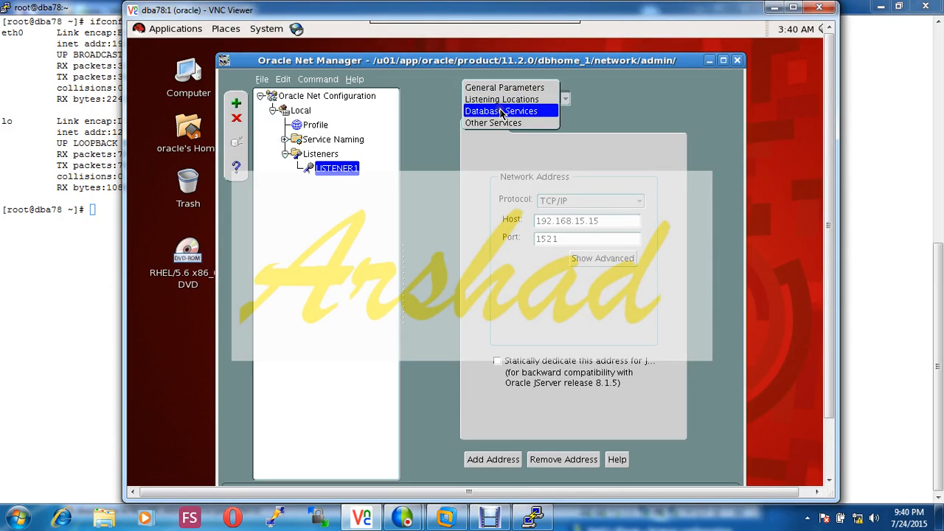
Add a database service with global name and SID ORCL under LISTENER1.
left_click(501, 110)
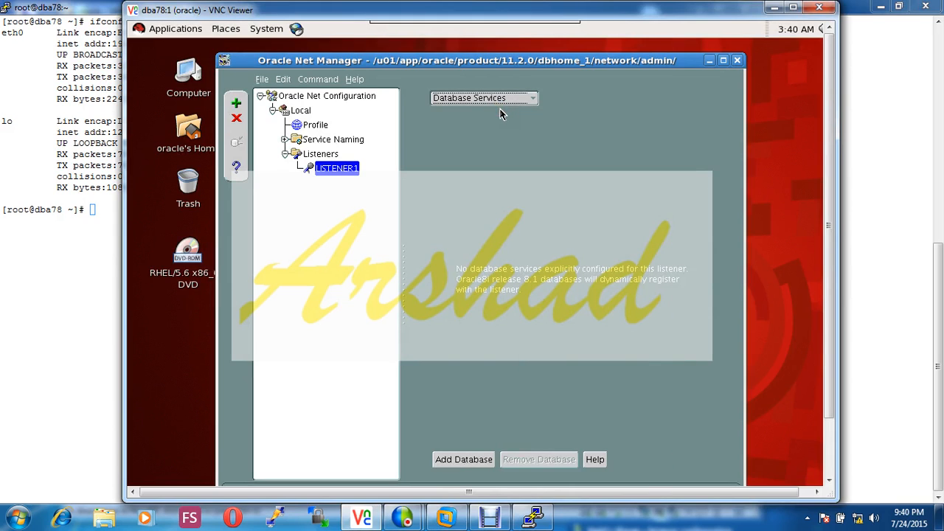
left_click(463, 458)
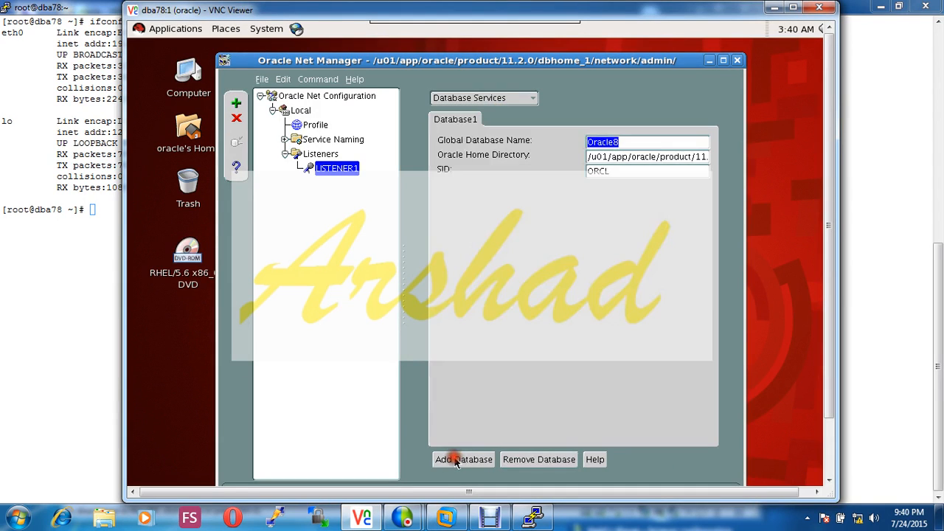
mouse_move(631, 145)
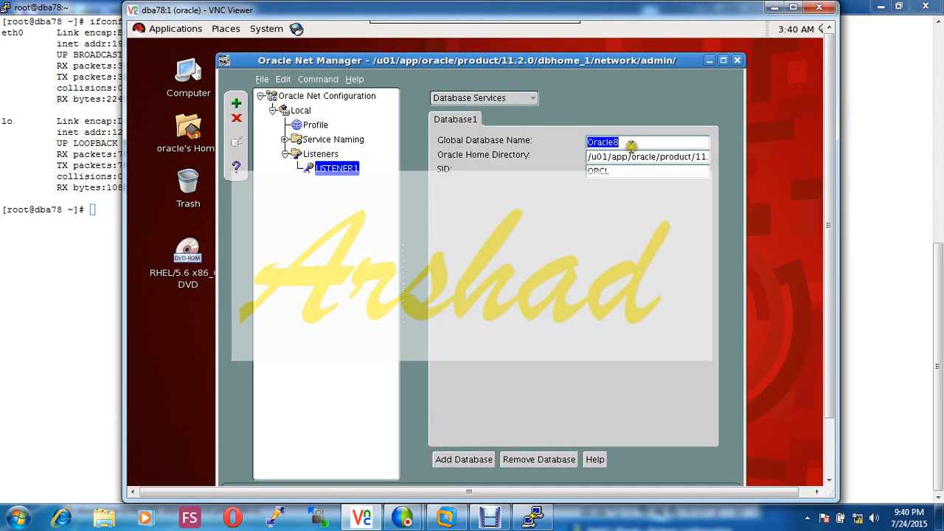
mouse_move(627, 140)
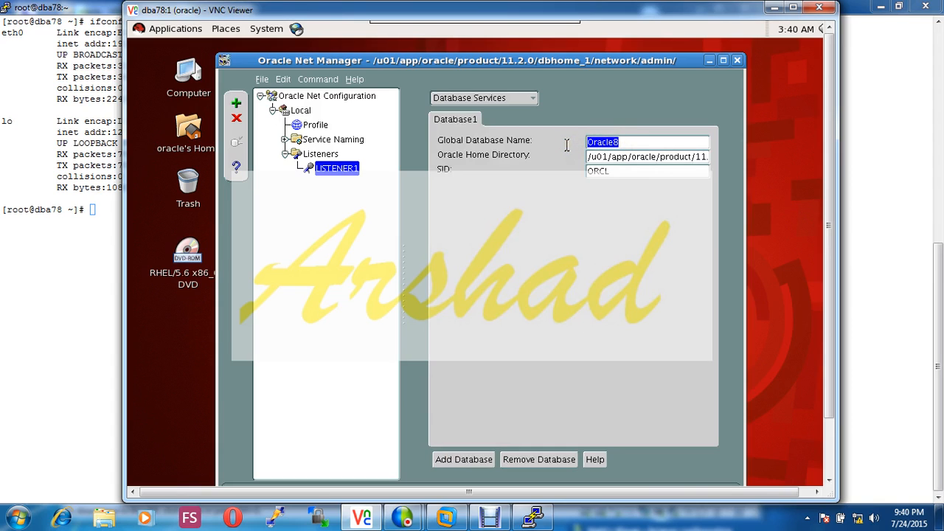
type("ORCL")
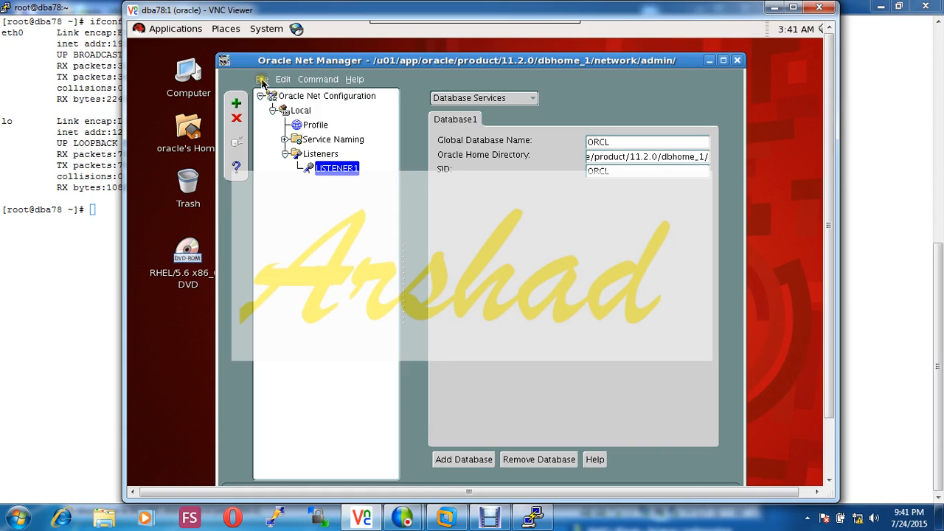
Save the network configuration from the File menu.
left_click(262, 80)
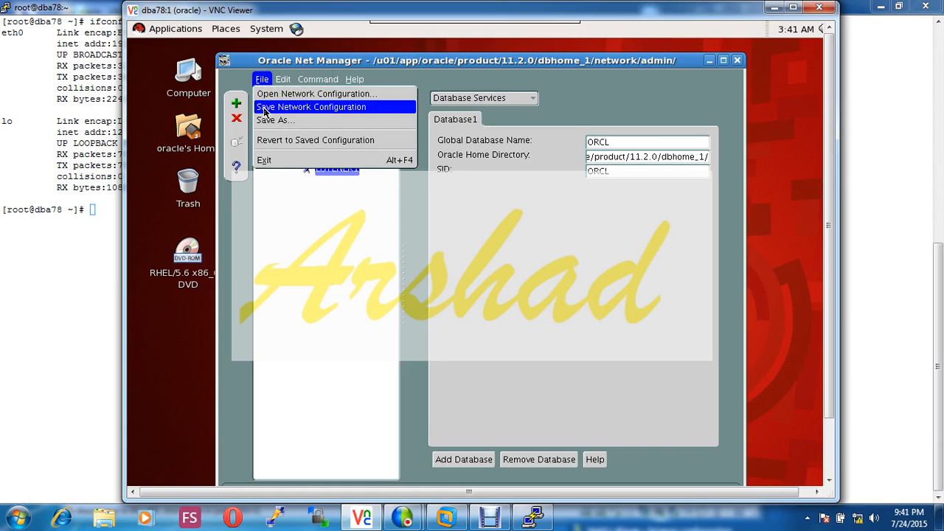
left_click(311, 106)
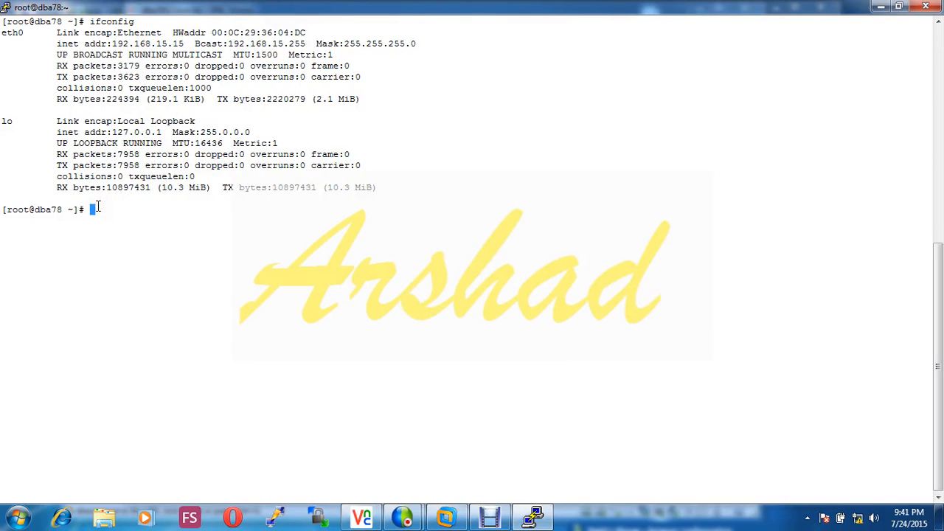
Switch to the oracle user and cd to /u01/app/oracle/product/11.2.0/dbhome_1/network/admin/.
type("su - oracle")
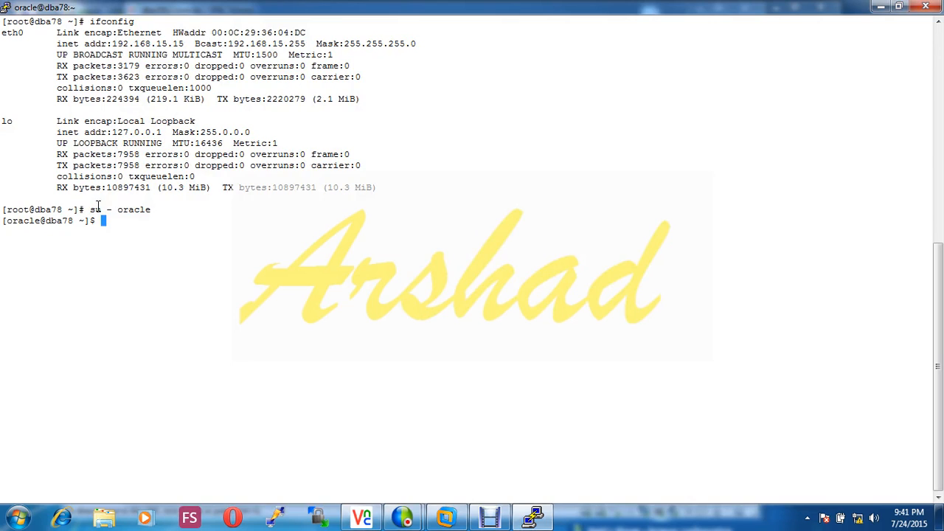
type("cd")
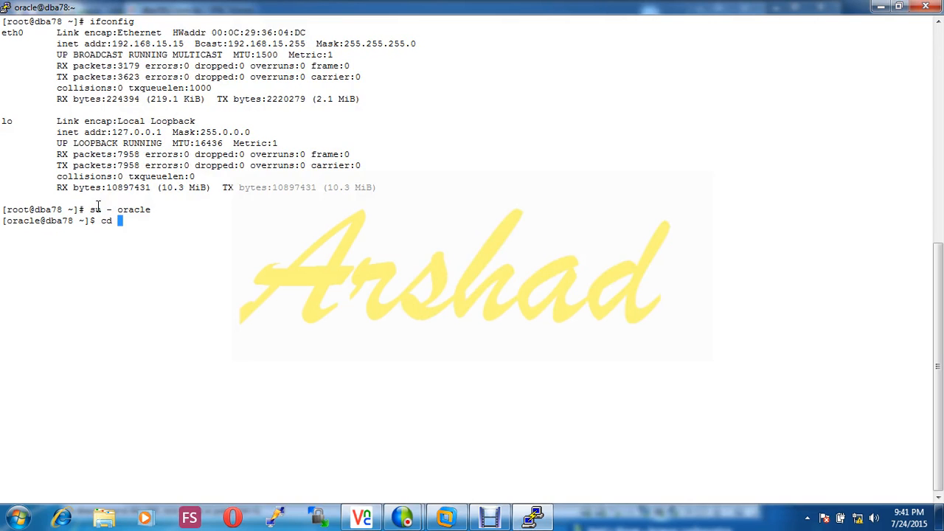
type("/u01/")
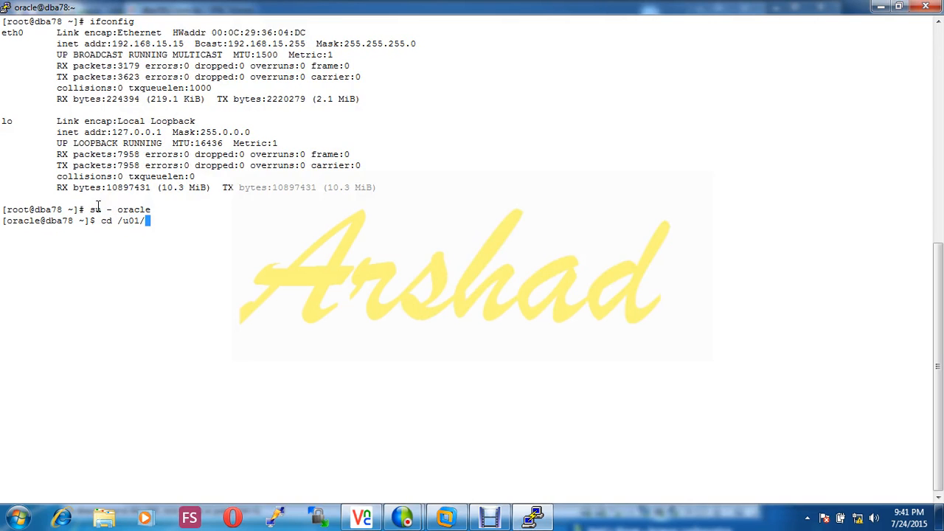
type("app/oracl")
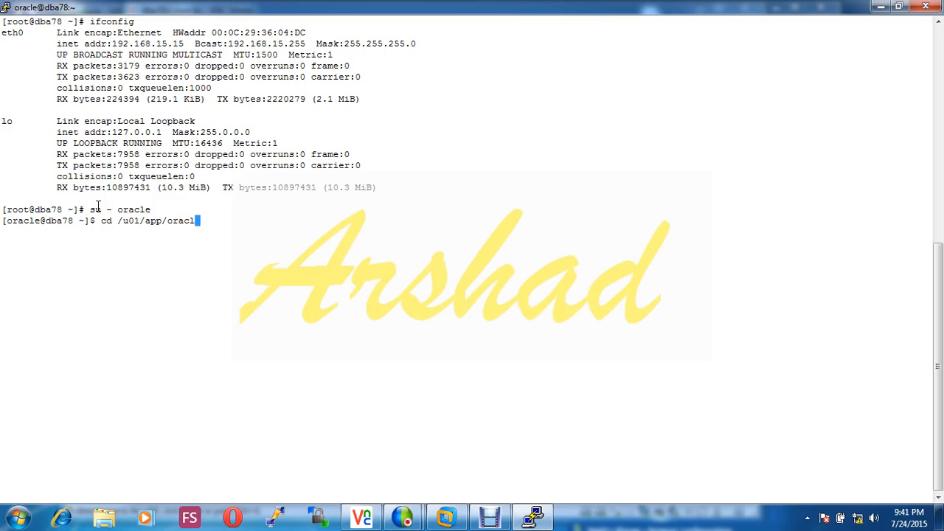
type("e/product/")
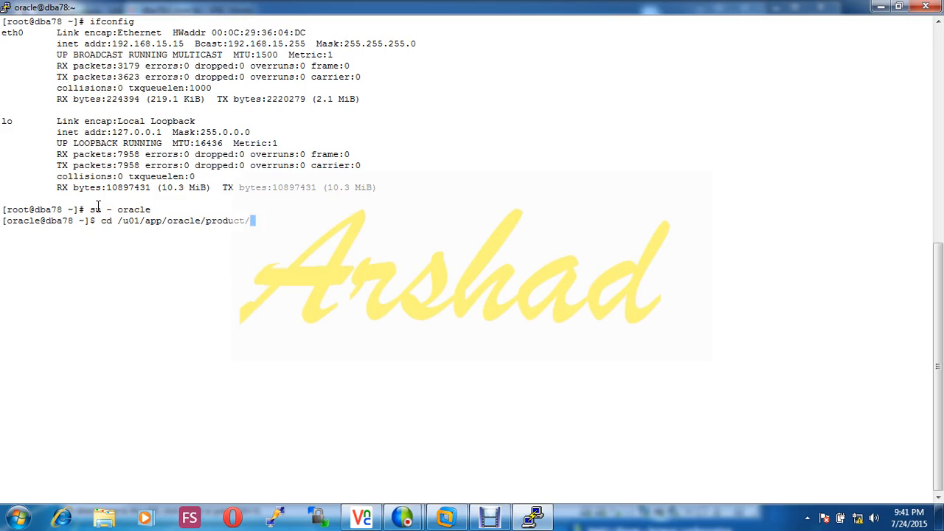
type("11.2.0/")
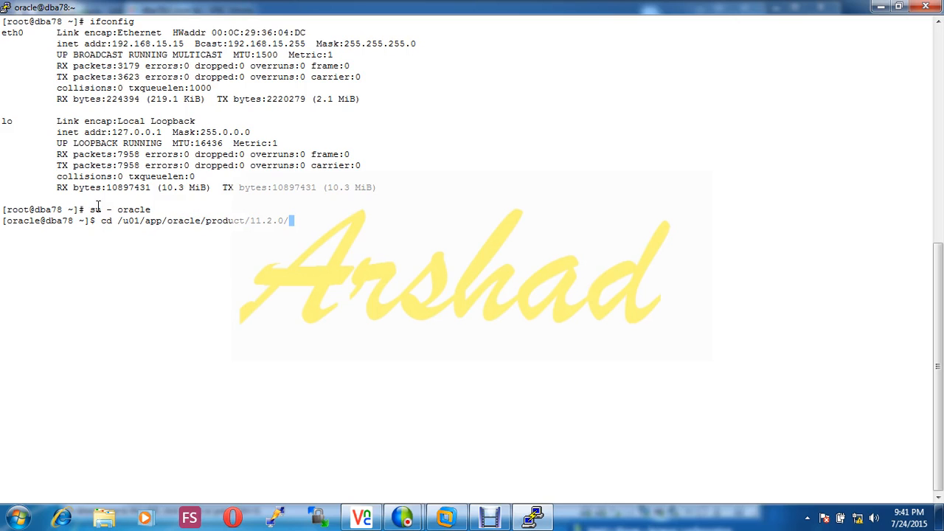
type("net")
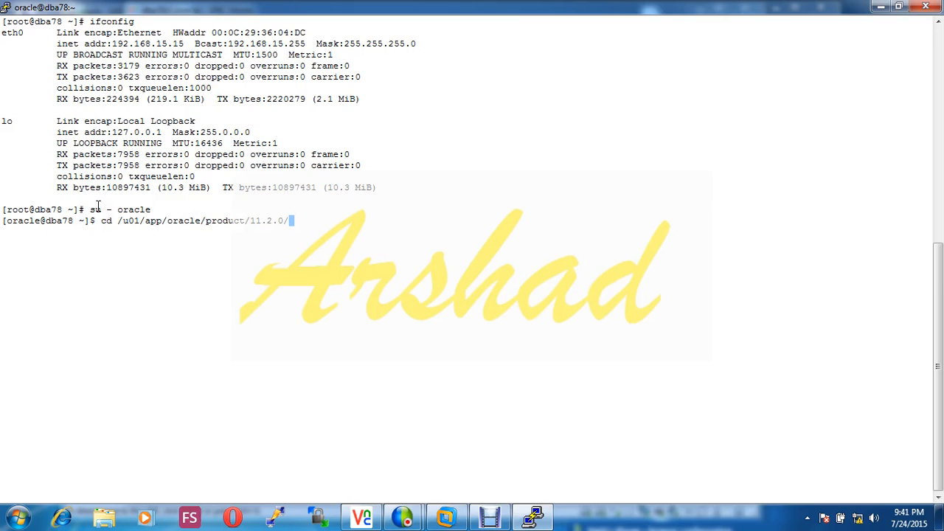
type("db")
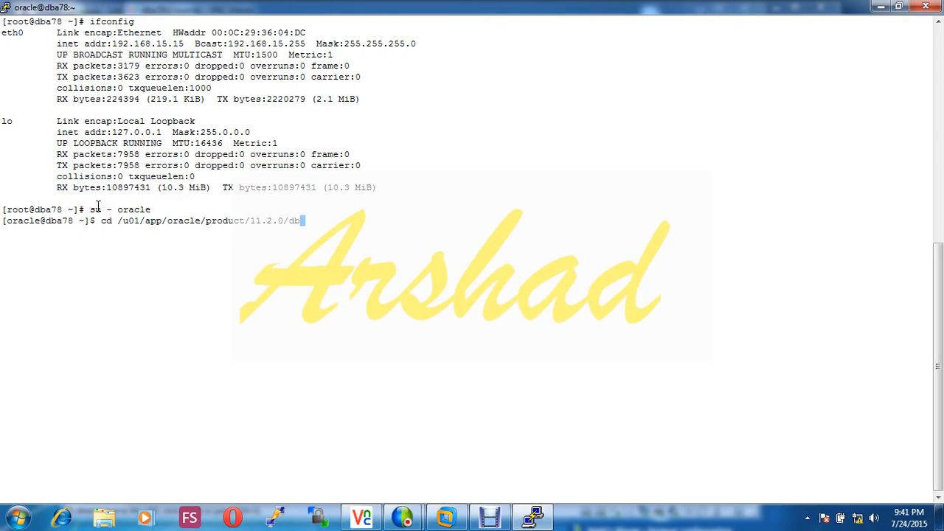
type("home_1/network/admin/")
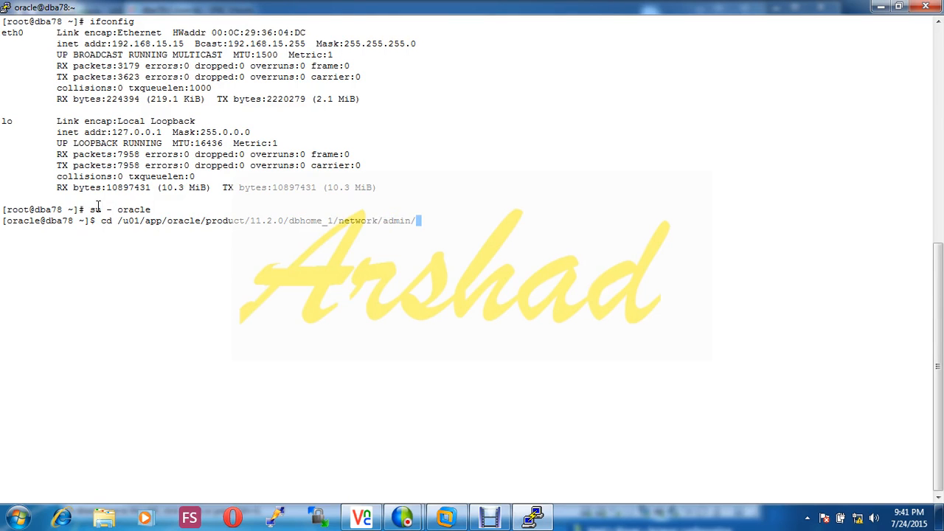
List the directory with ls -larth and open the new listener.ora in vim.
type("ls")
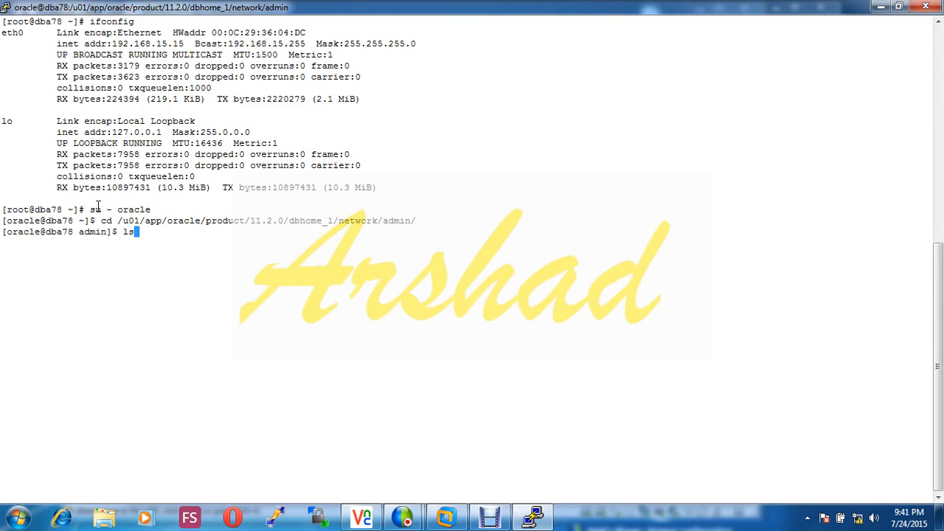
type("- larht")
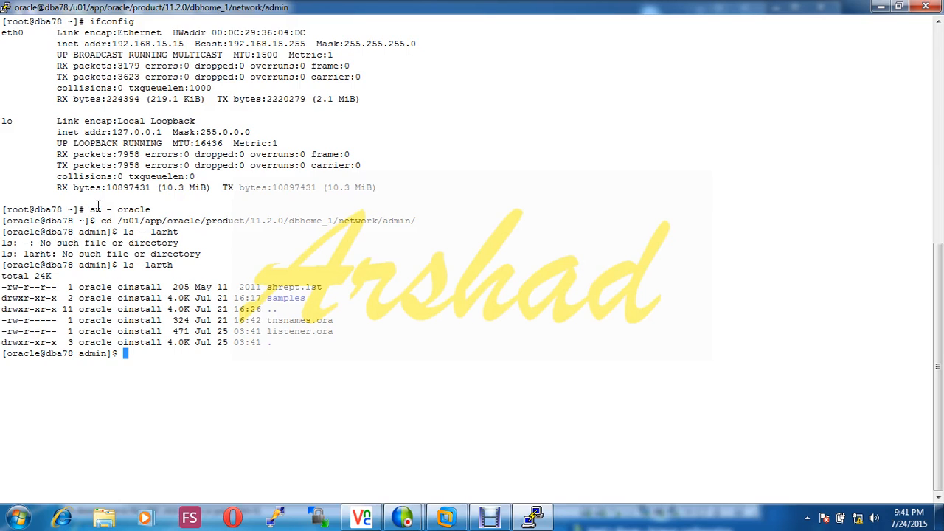
type("vim l")
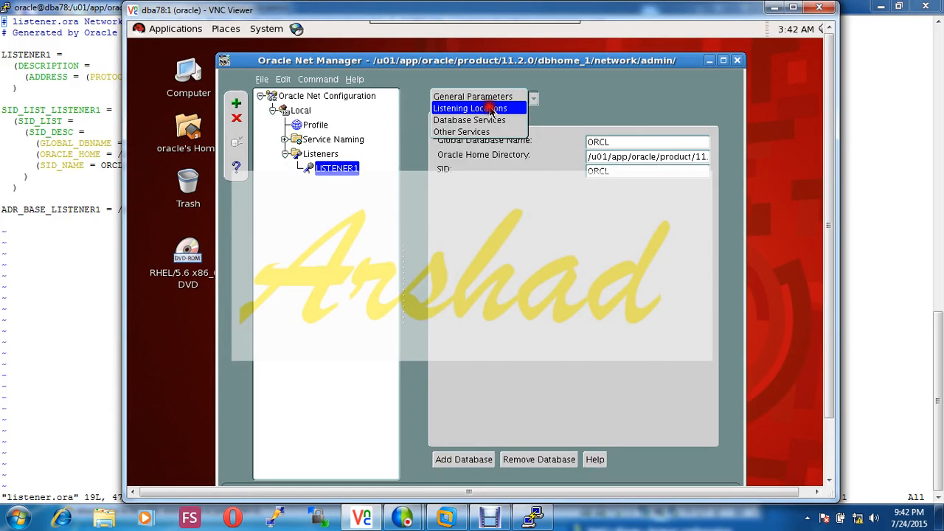
Set LISTENER1's listening port to 1522 and save the network configuration.
left_click(469, 107)
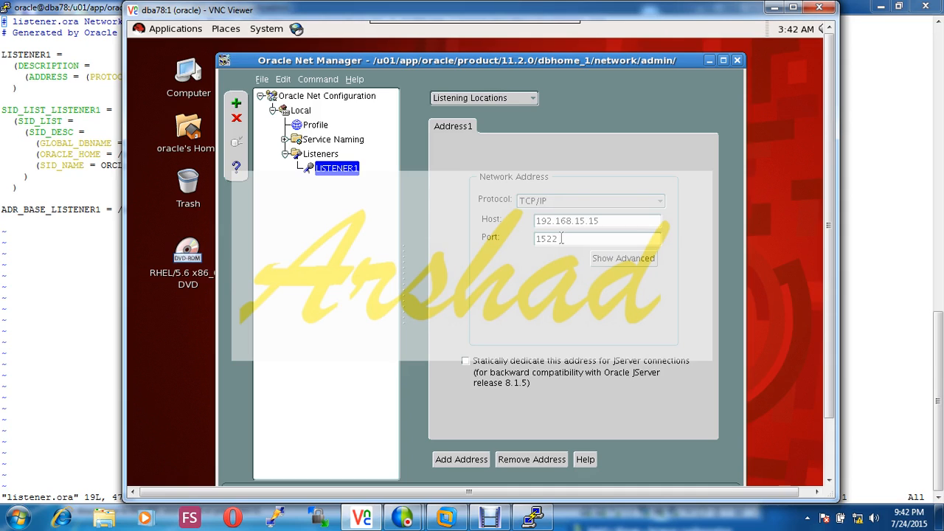
left_click(263, 80)
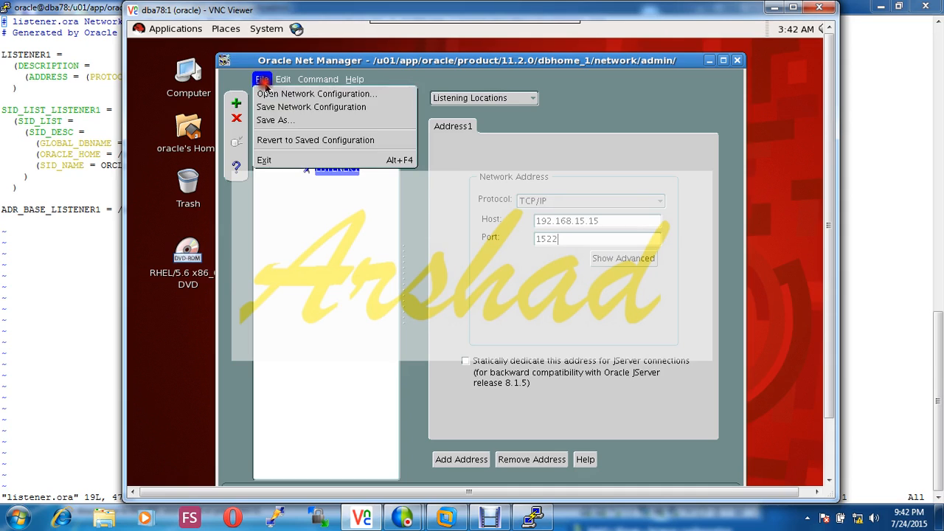
left_click(262, 79)
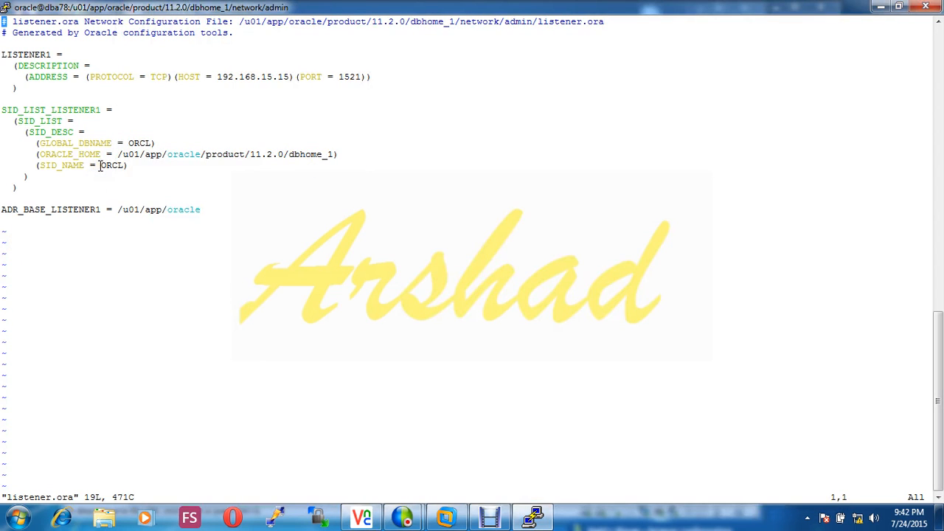
Quit listener.ora in vim without saving using :q!
type(":q")
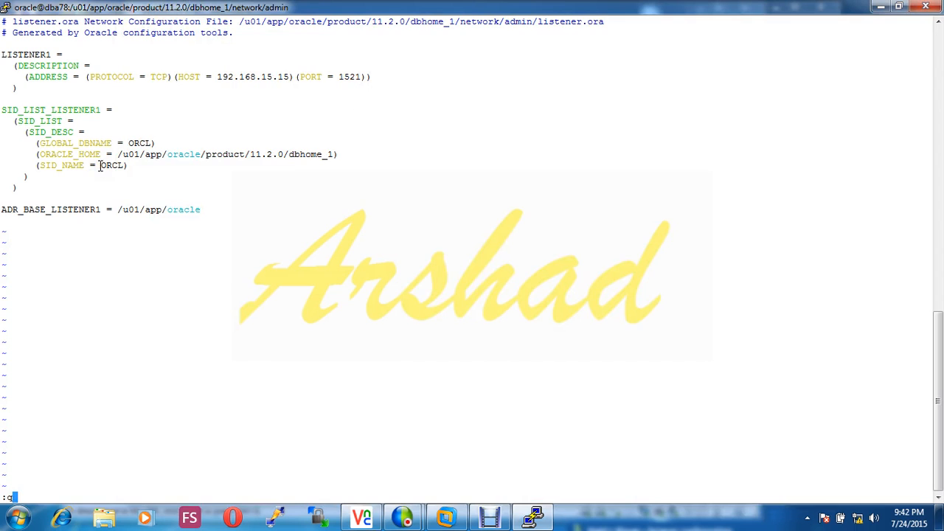
type("!")
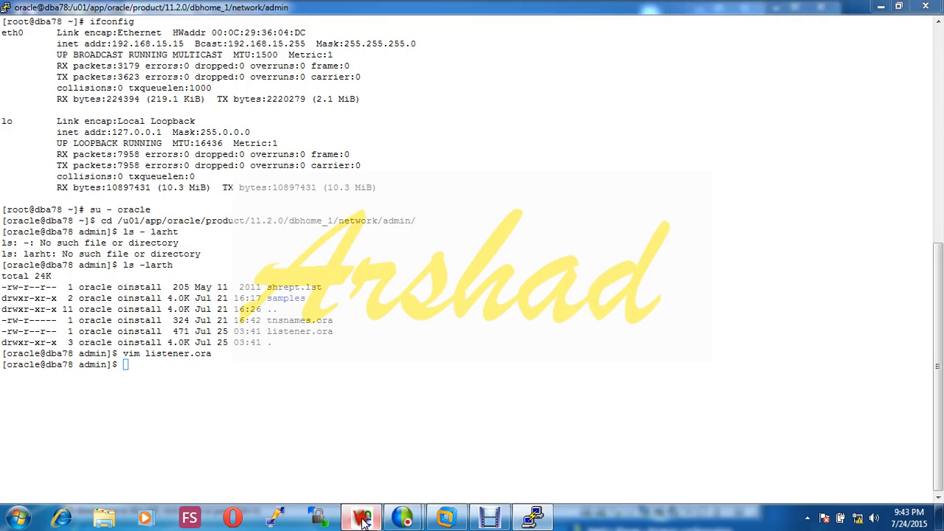
Return to Net Manager, expand Service Naming and select the ARSHAD listener.
left_click(359, 516)
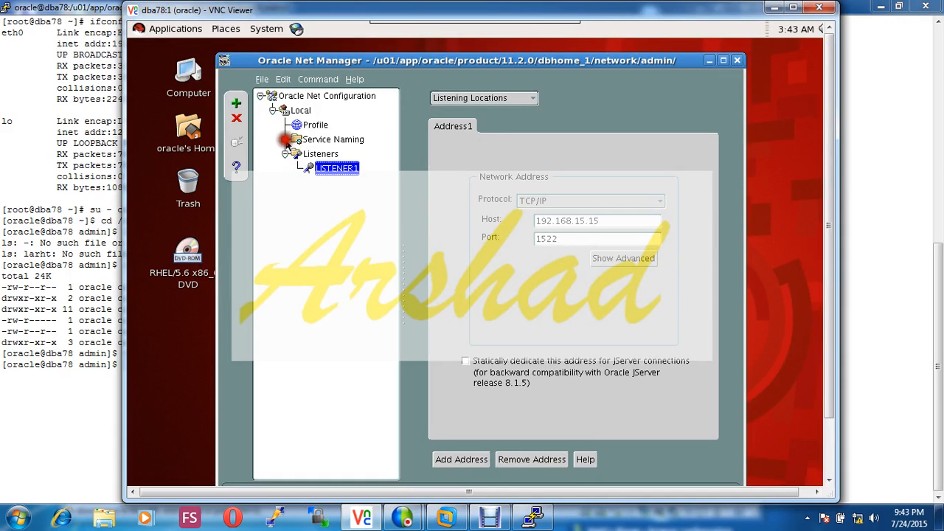
left_click(286, 139)
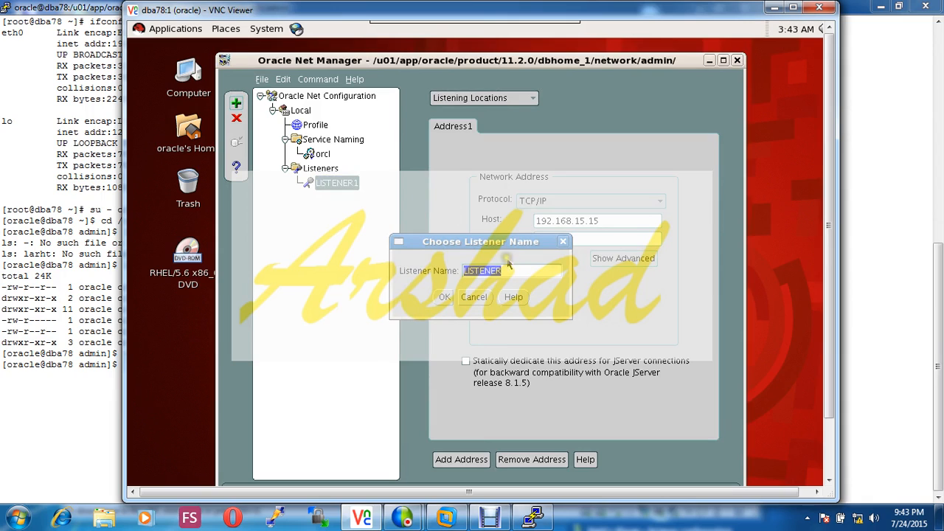
mouse_move(507, 267)
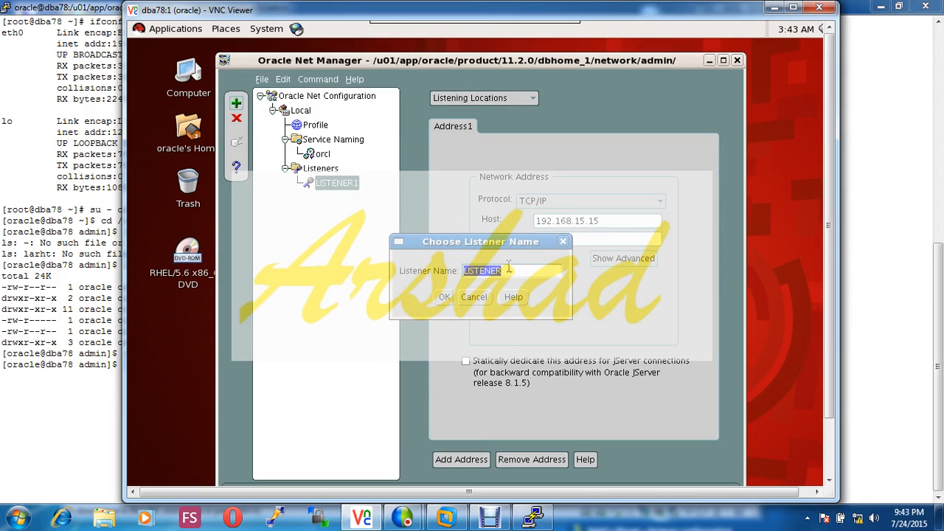
type("arshad")
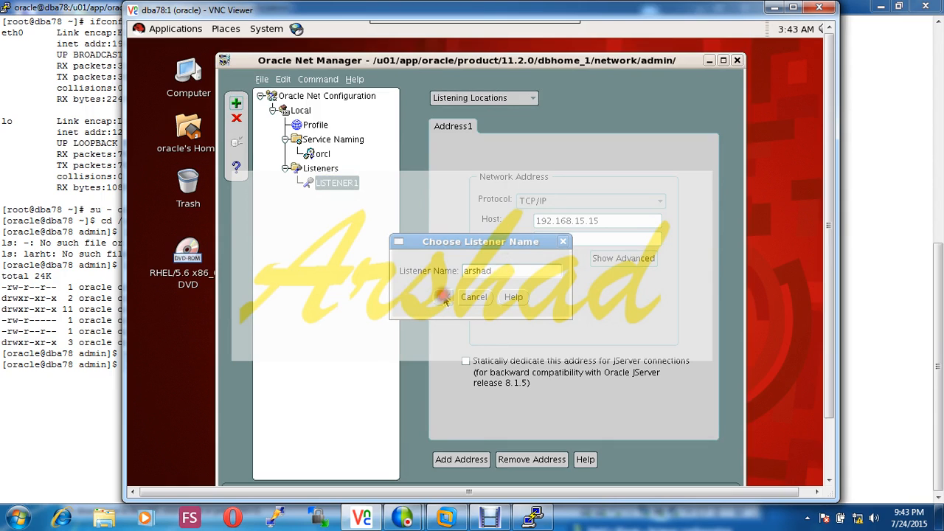
left_click(442, 297)
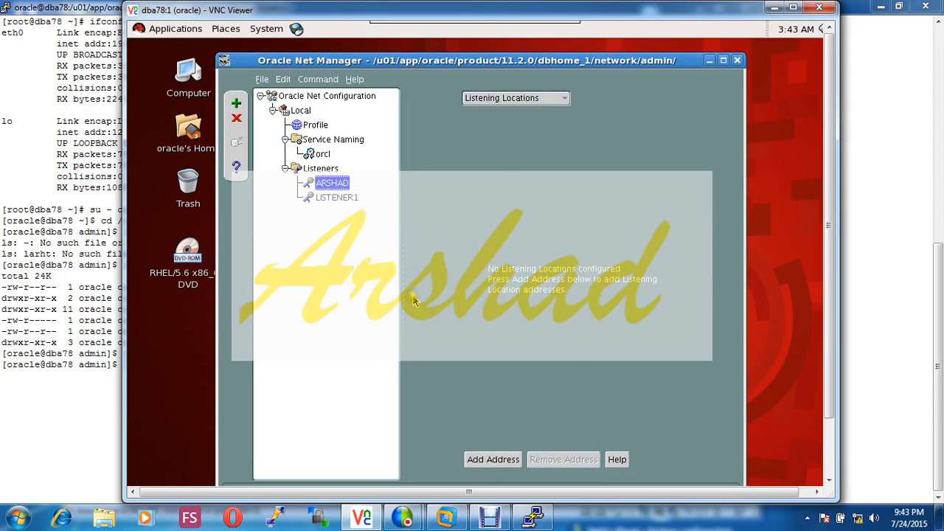
mouse_move(527, 251)
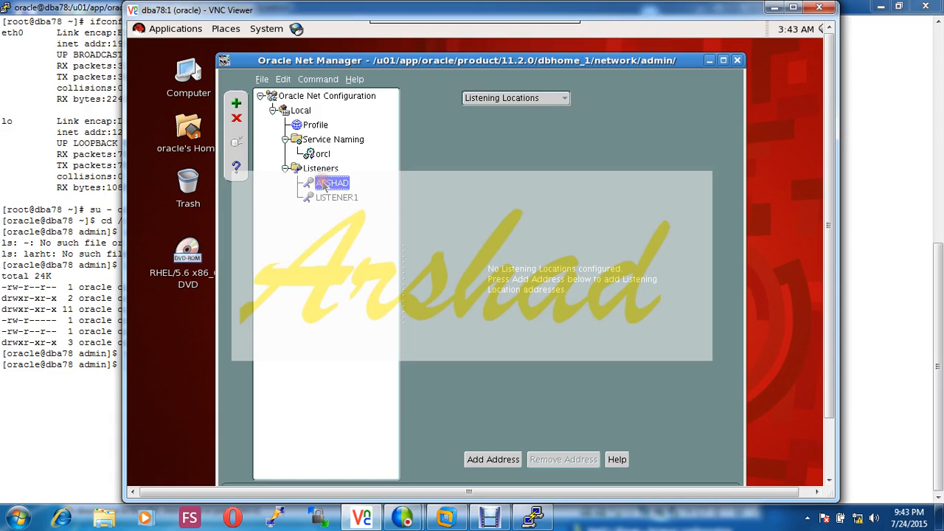
Delete the ARSHAD listener, confirm, and view the orcl net service settings.
left_click(236, 118)
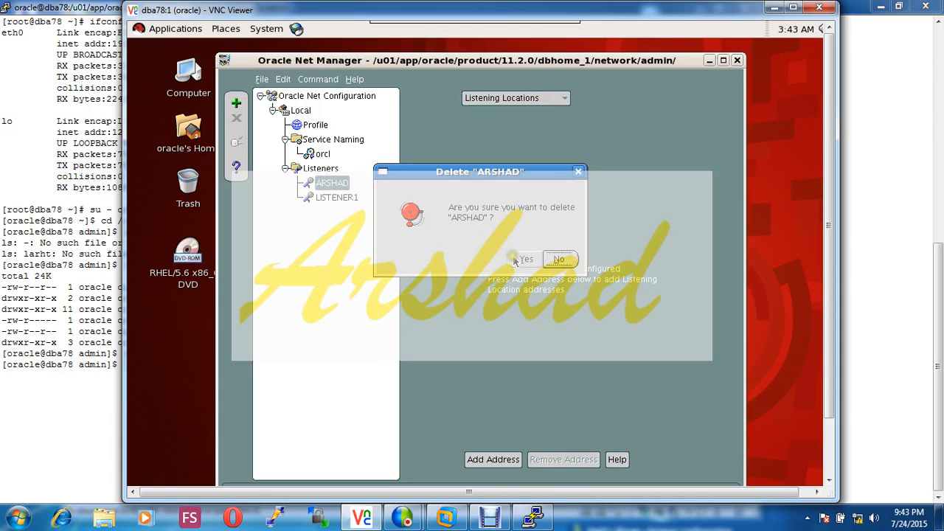
left_click(525, 260)
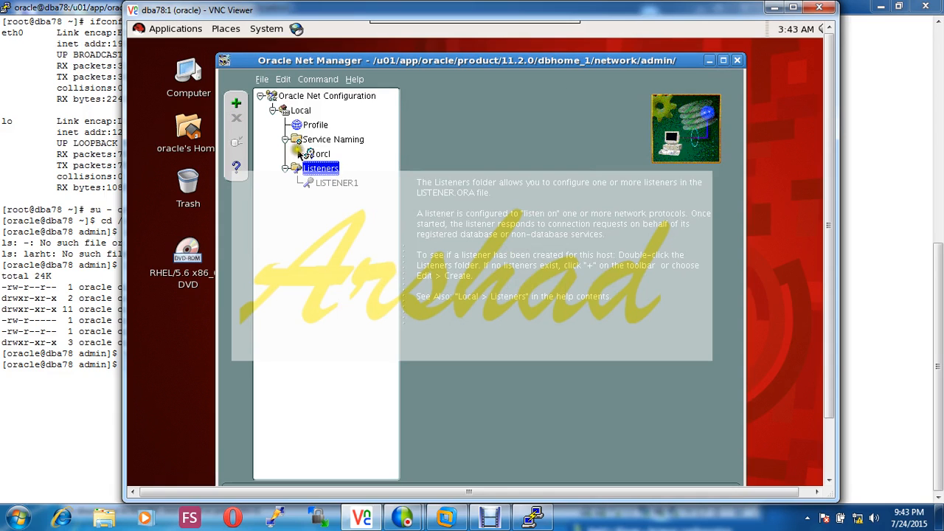
left_click(321, 154)
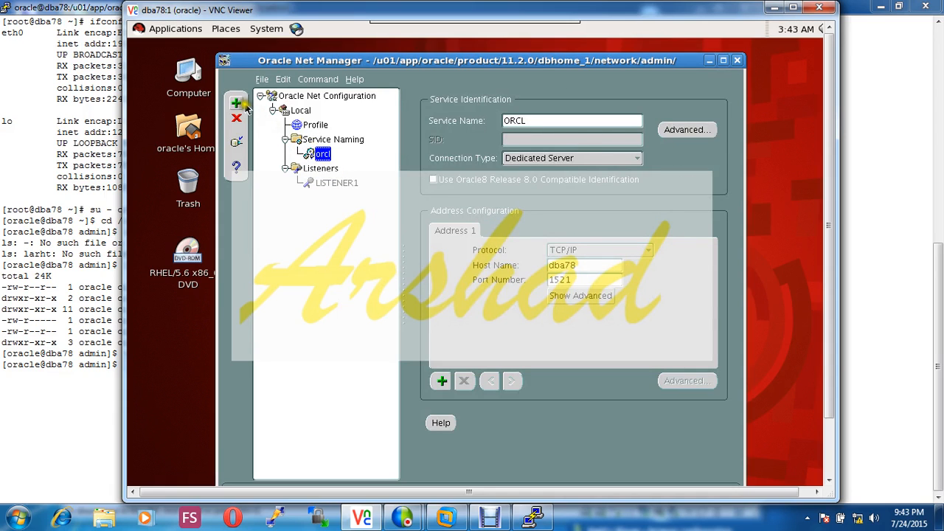
Start the Net Service Name Wizard for 'arshad' and keep the TCP/IP protocol.
left_click(236, 103)
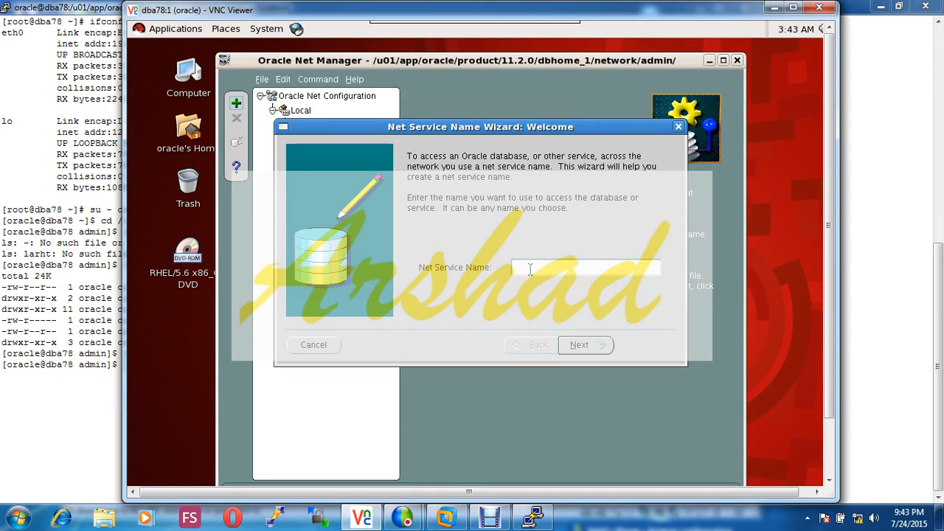
type("arshad")
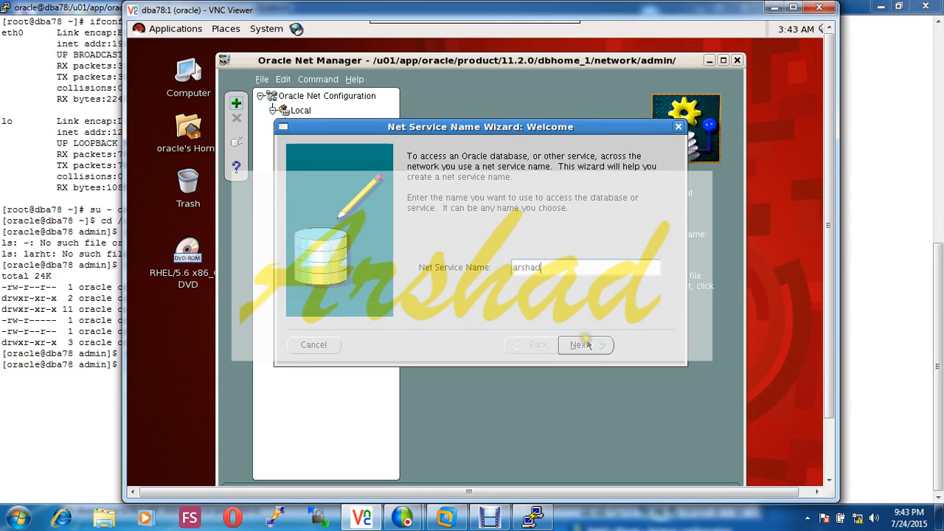
left_click(582, 345)
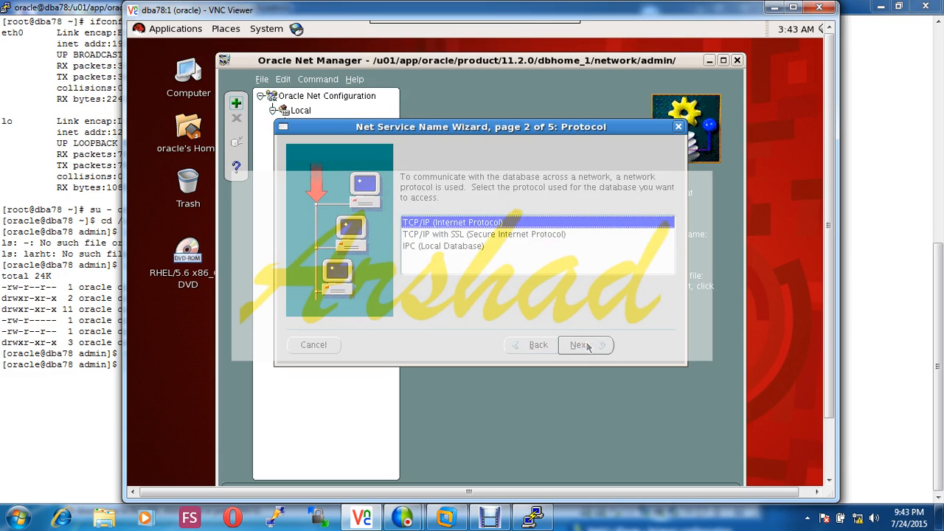
left_click(583, 345)
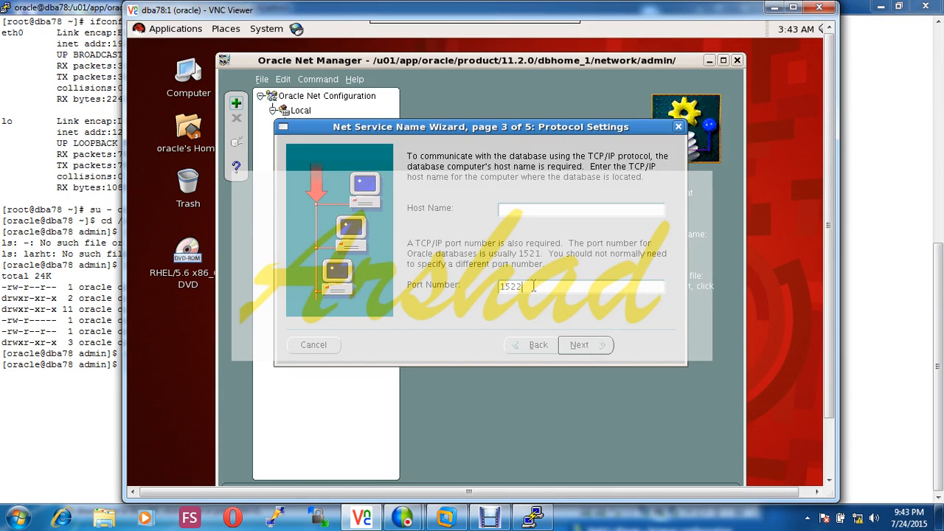
mouse_move(533, 285)
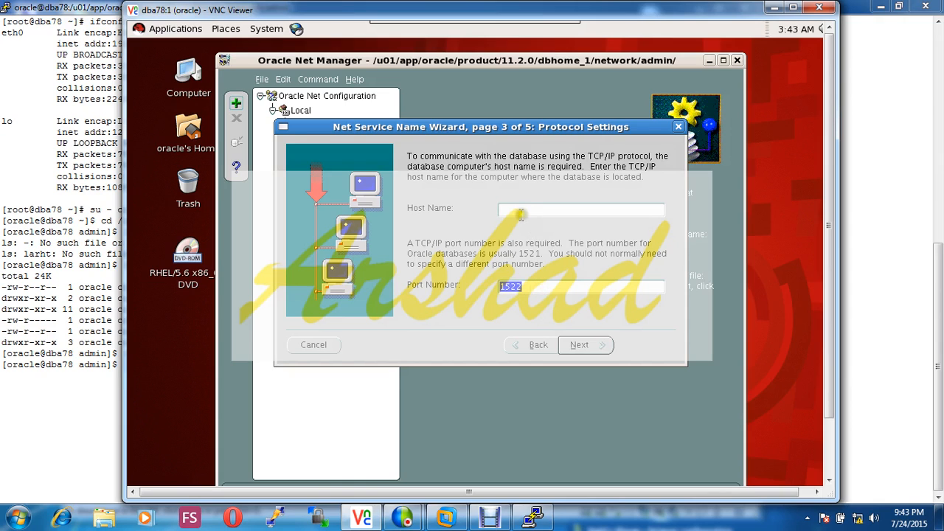
Set host 192.168.15.15, port 1522 and service name ORCL, reaching the test page.
type("192")
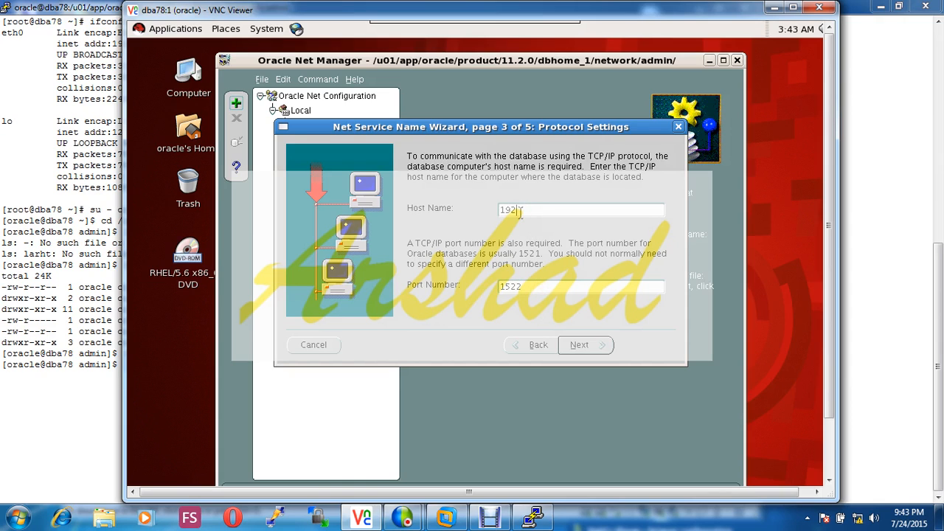
type("15.15")
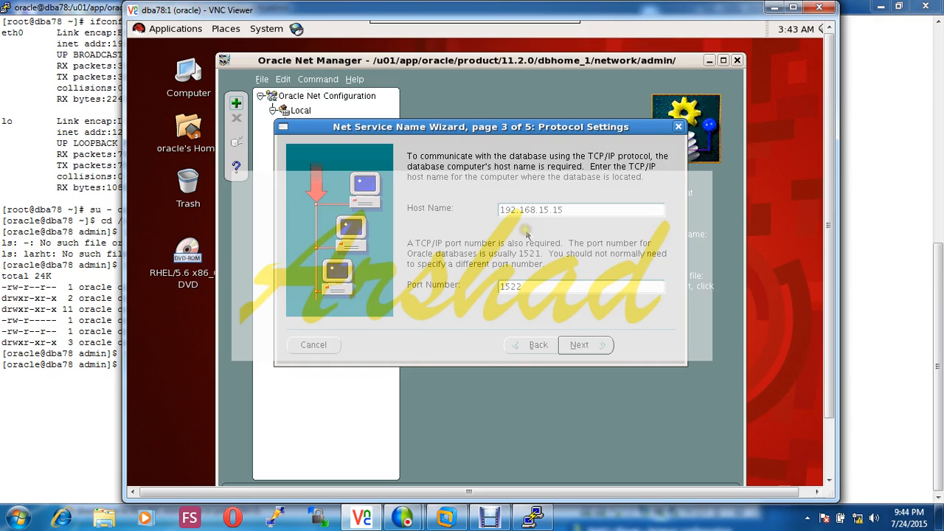
left_click(580, 345)
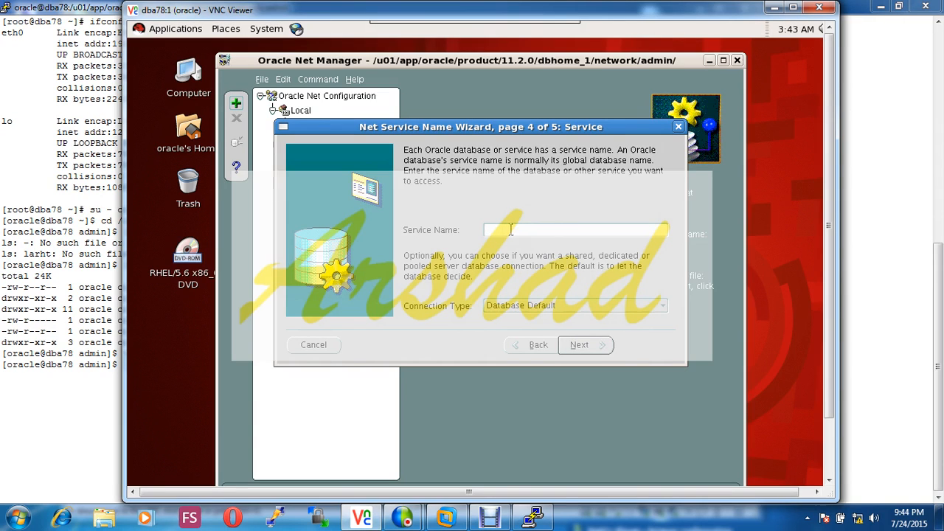
type("O")
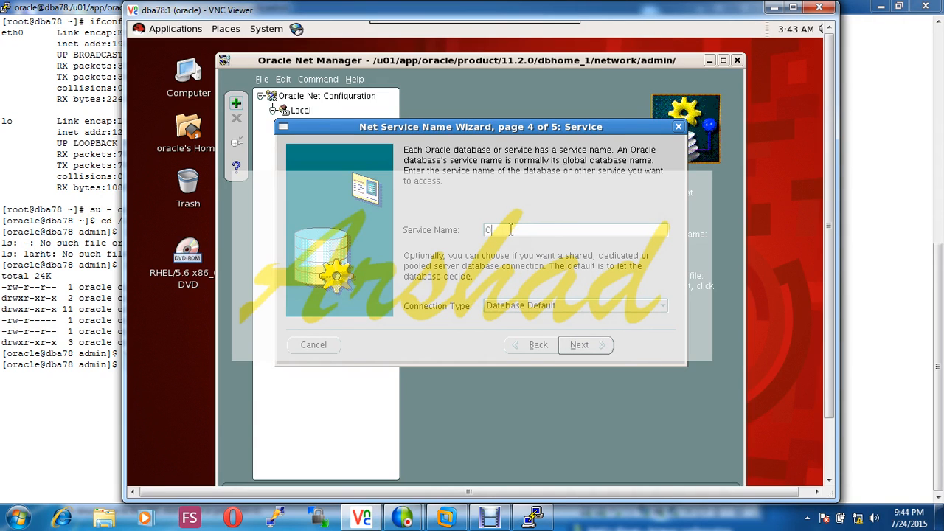
type("RCL")
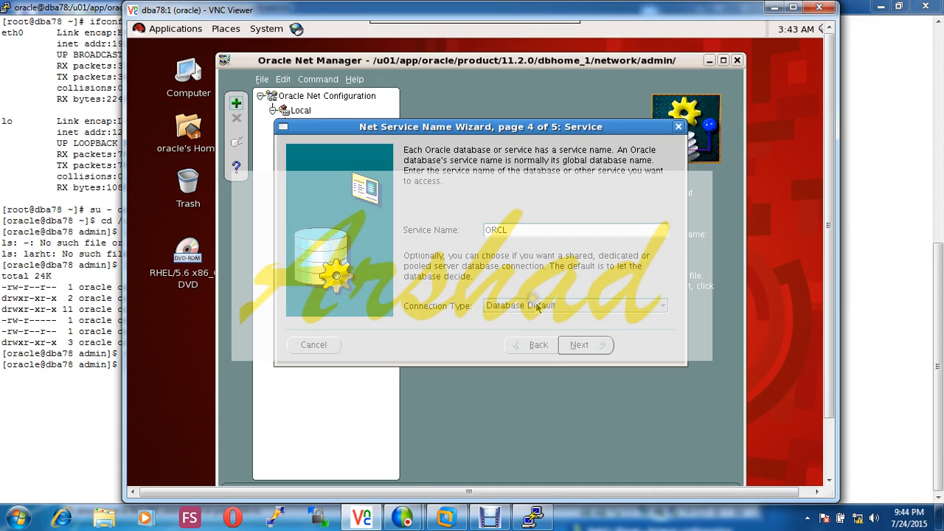
left_click(585, 345)
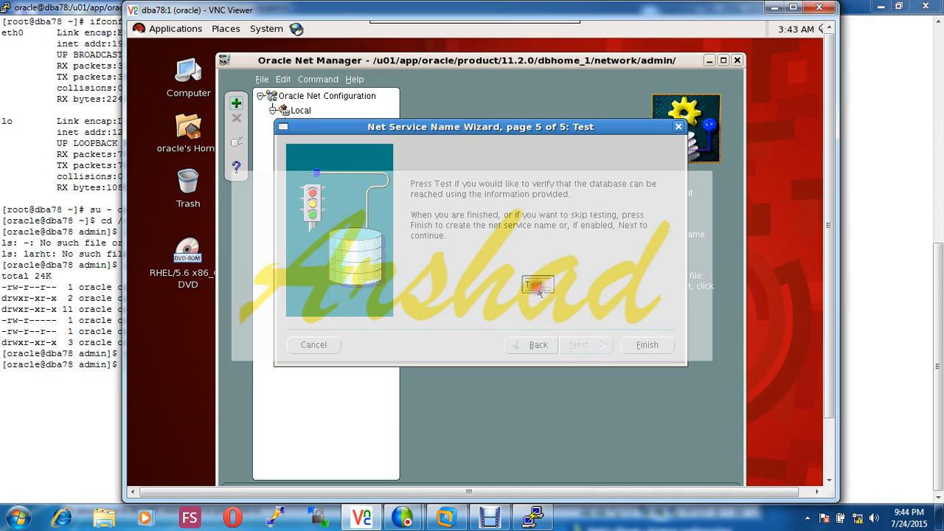
Run the connection test, then issue lsnrctl start LISTENER1 in the oracle shell.
left_click(537, 286)
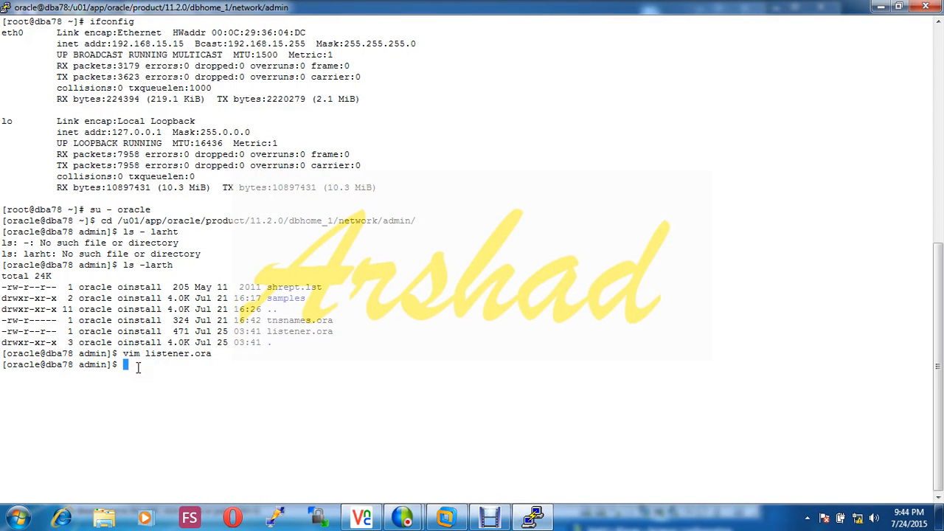
type("l")
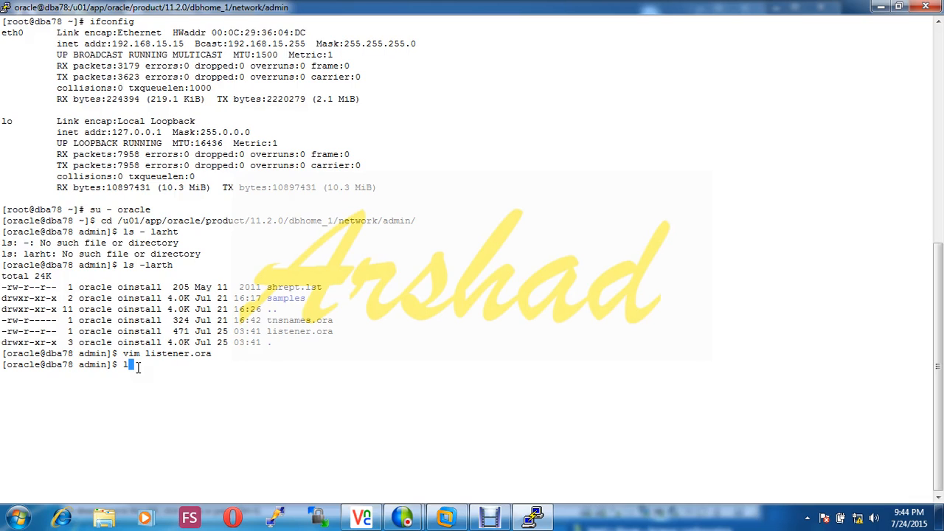
type("snrctl start")
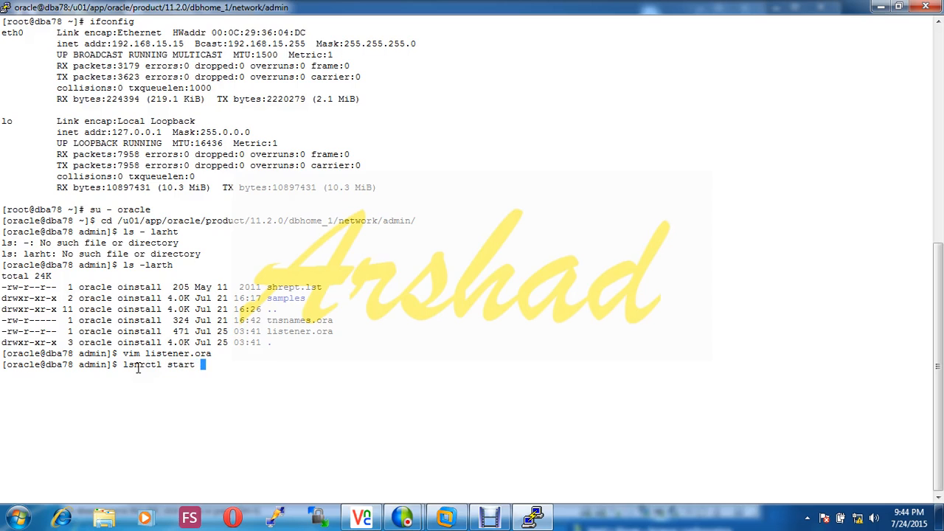
type("LI")
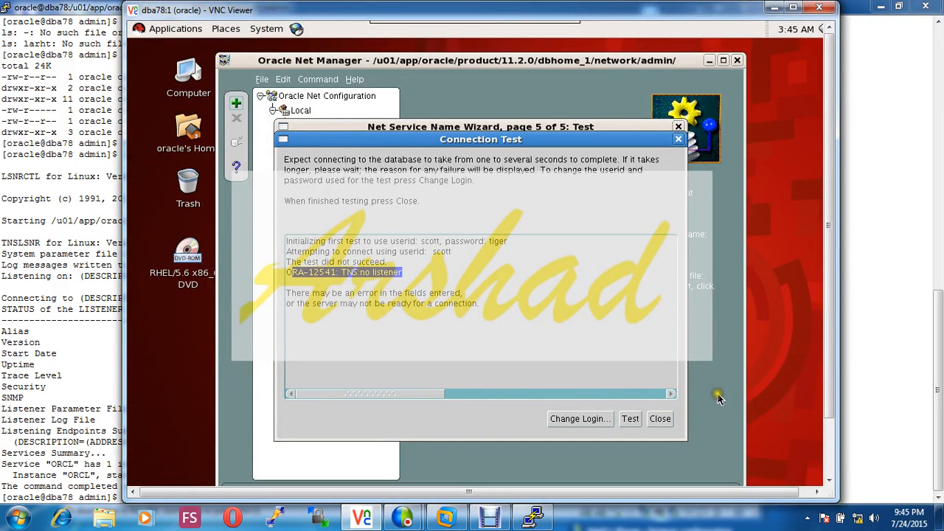
Rerun the test with scott's corrected password via Change Login until it succeeds.
left_click(630, 419)
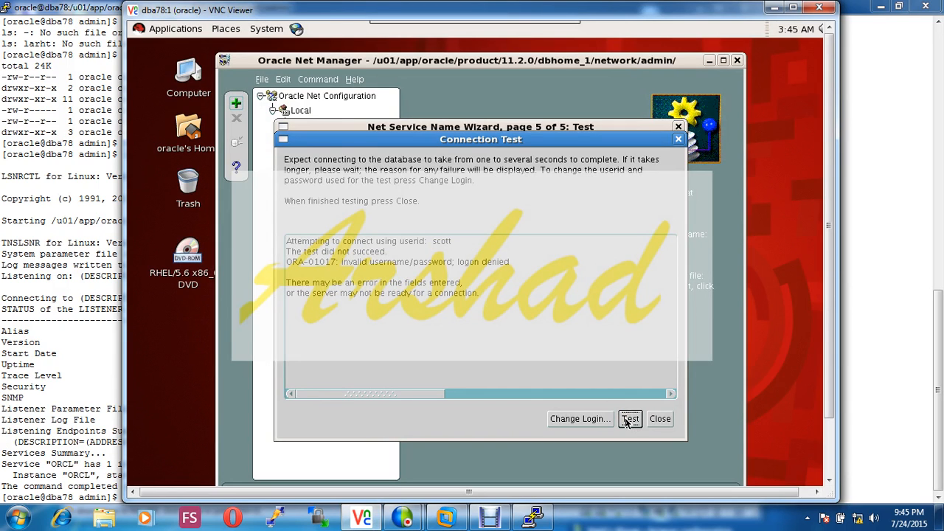
left_click(580, 419)
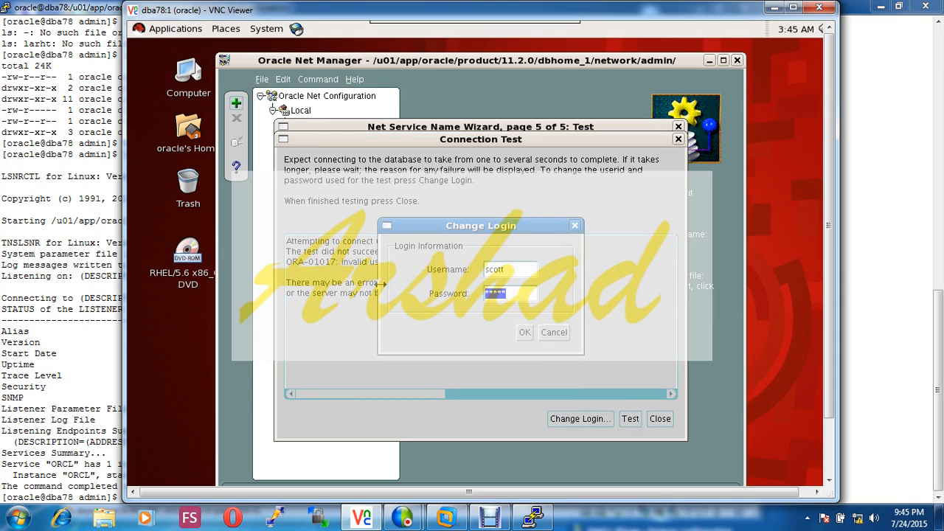
type("***")
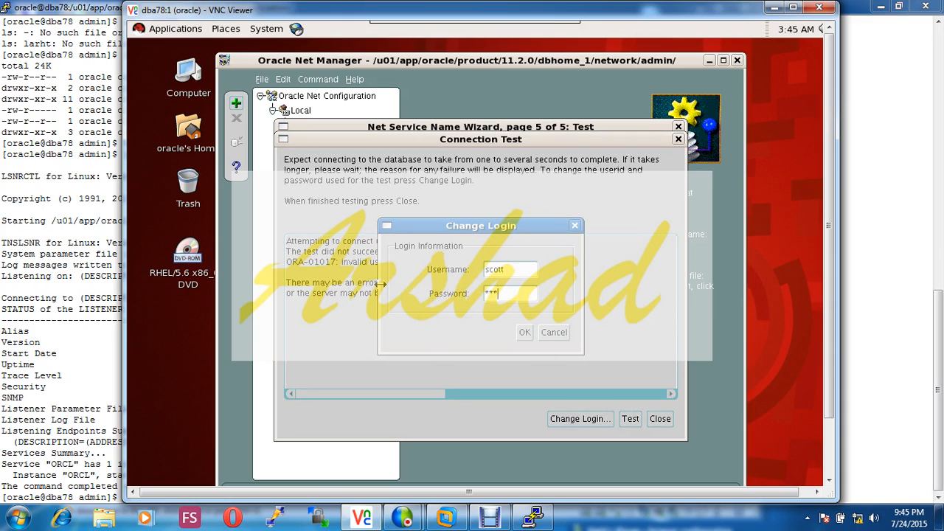
type("*")
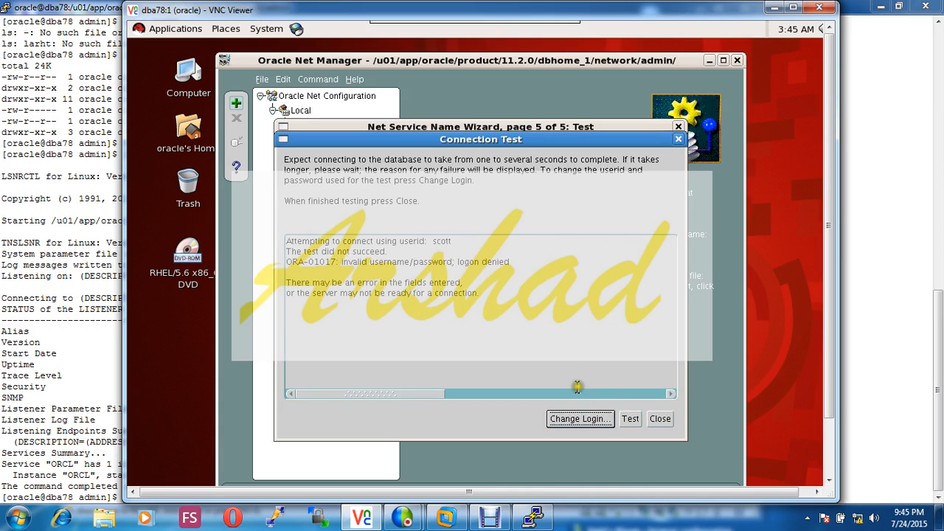
left_click(630, 419)
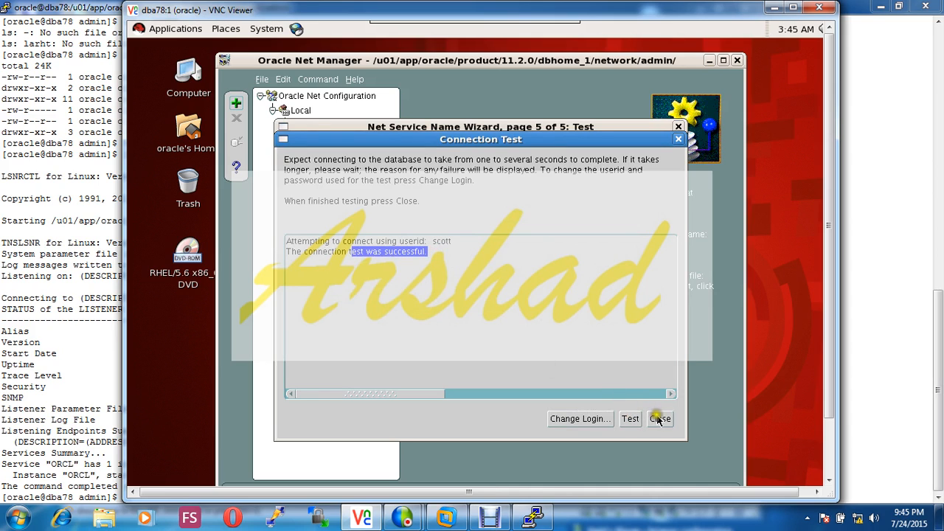
Close the test results and finish creating the arshad net service.
left_click(658, 419)
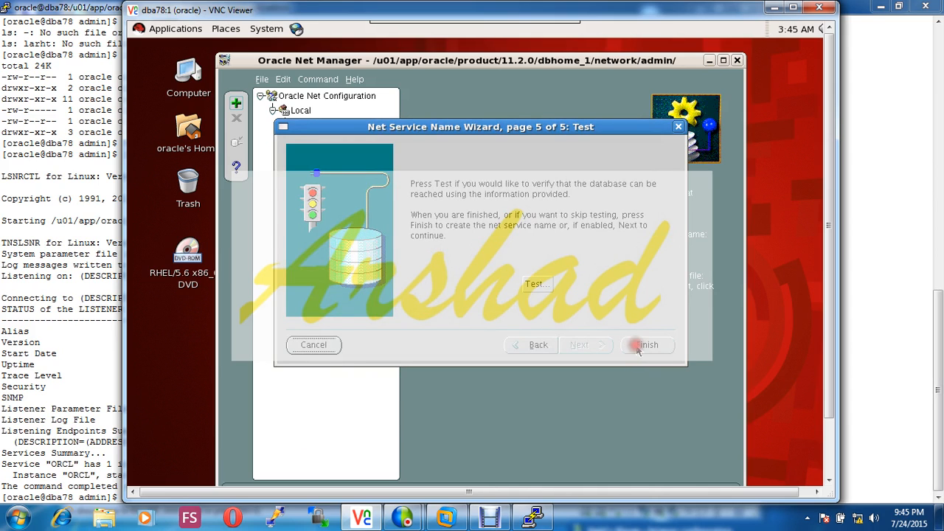
left_click(646, 345)
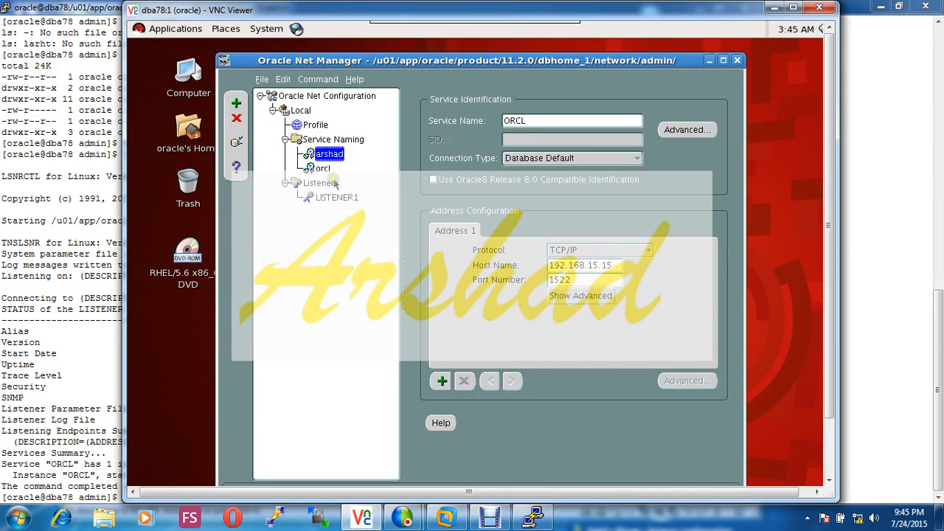
left_click(263, 80)
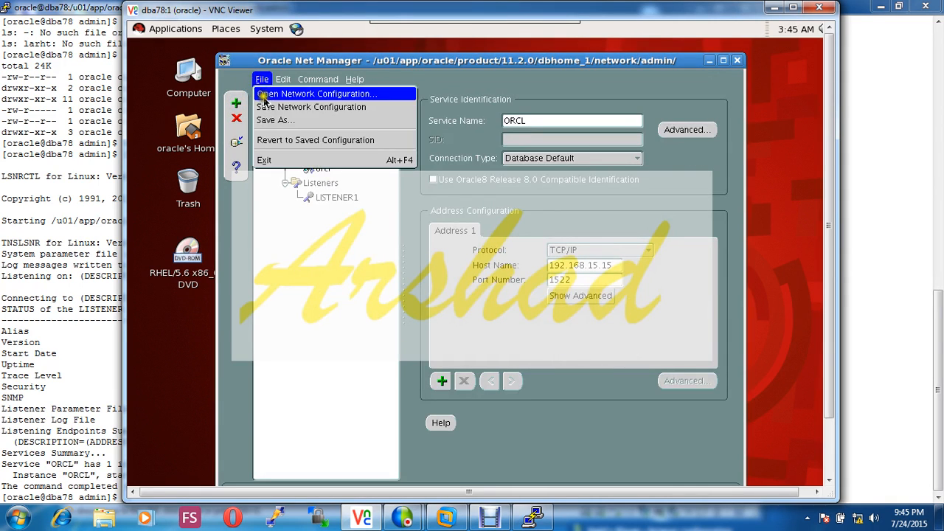